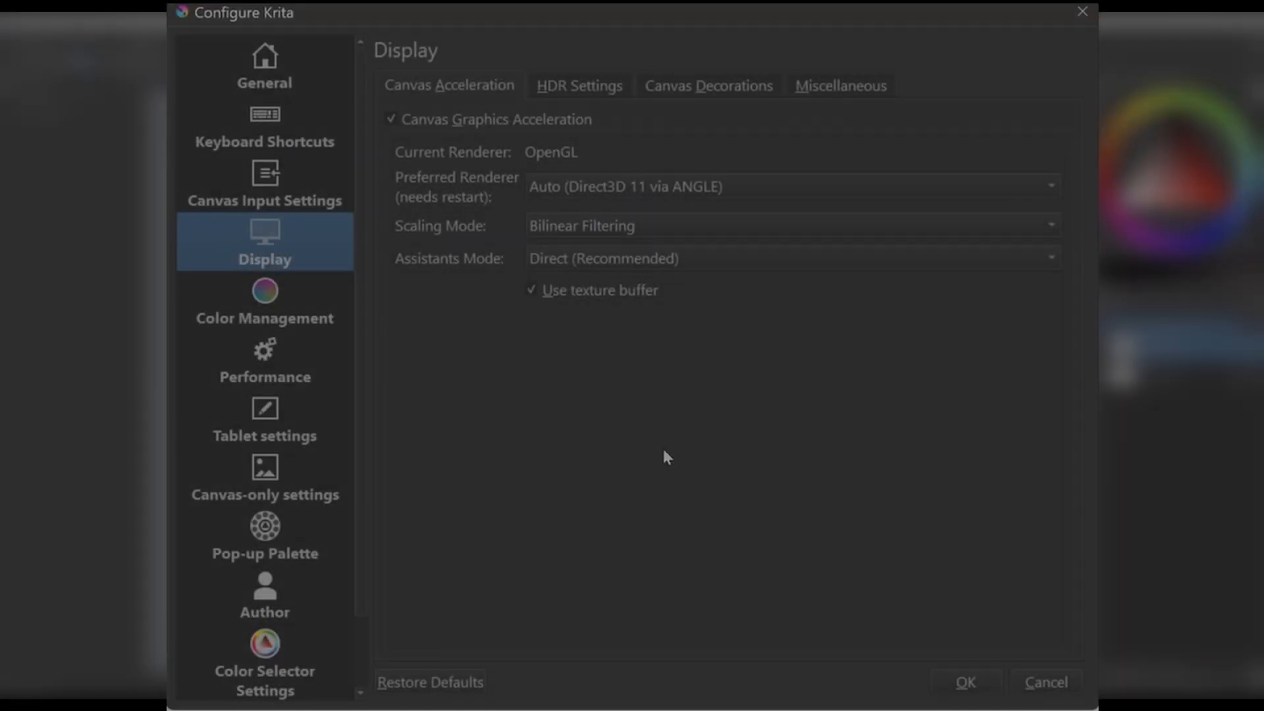
Step: Choose a different canvas scaling mode in the Canvas Acceleration settings
click(751, 225)
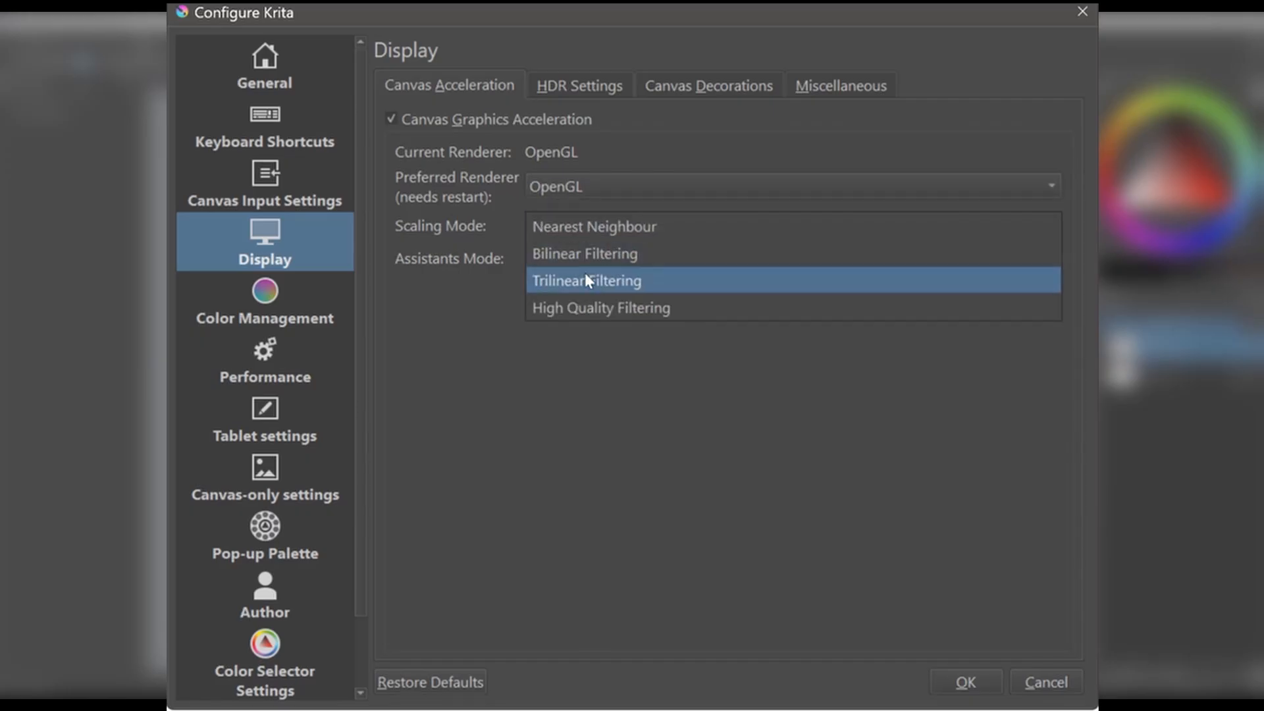
click(967, 700)
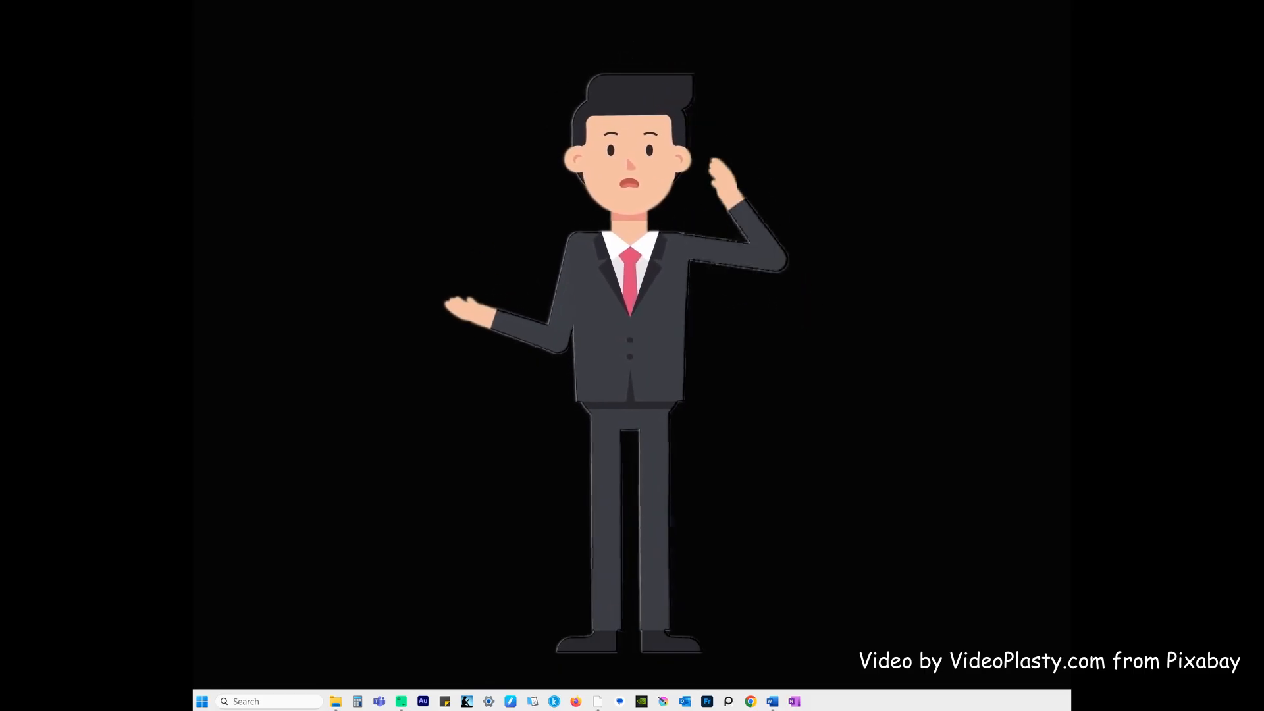
Step: Search Windows for 'ABOUT YOUR PC' and open the About your PC settings page
click(270, 700)
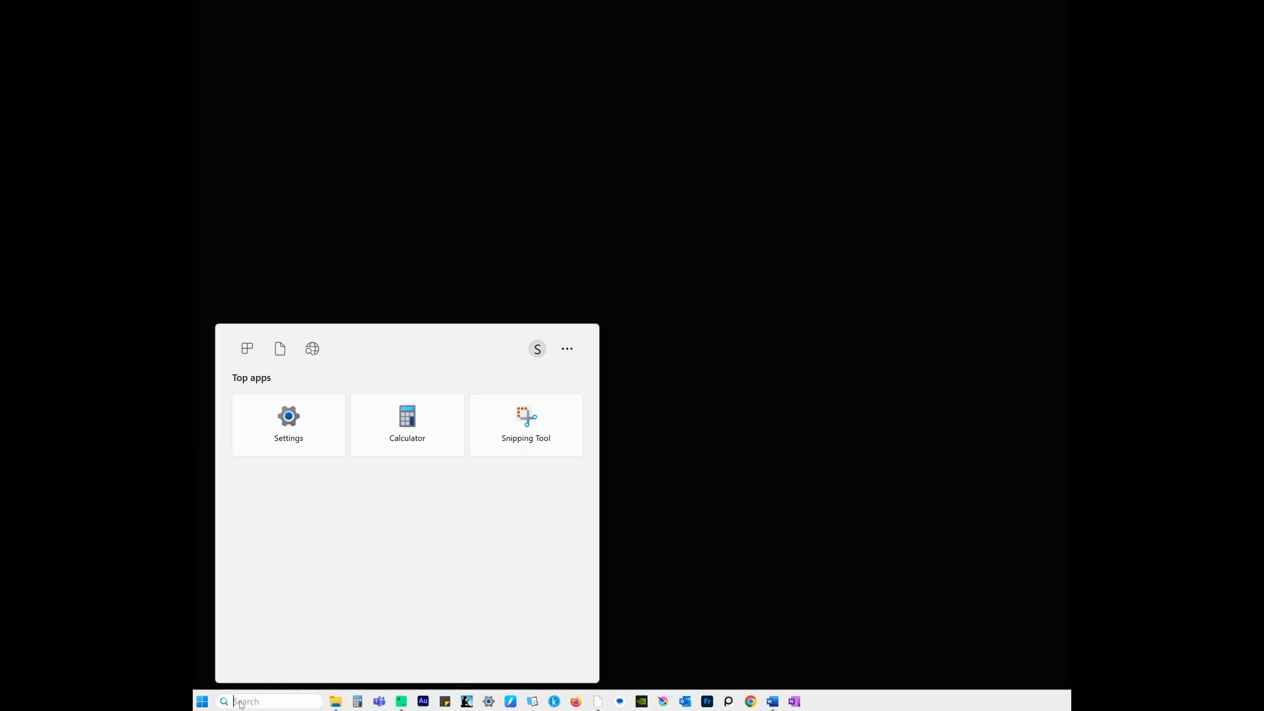
text(ABOUT YOUR)
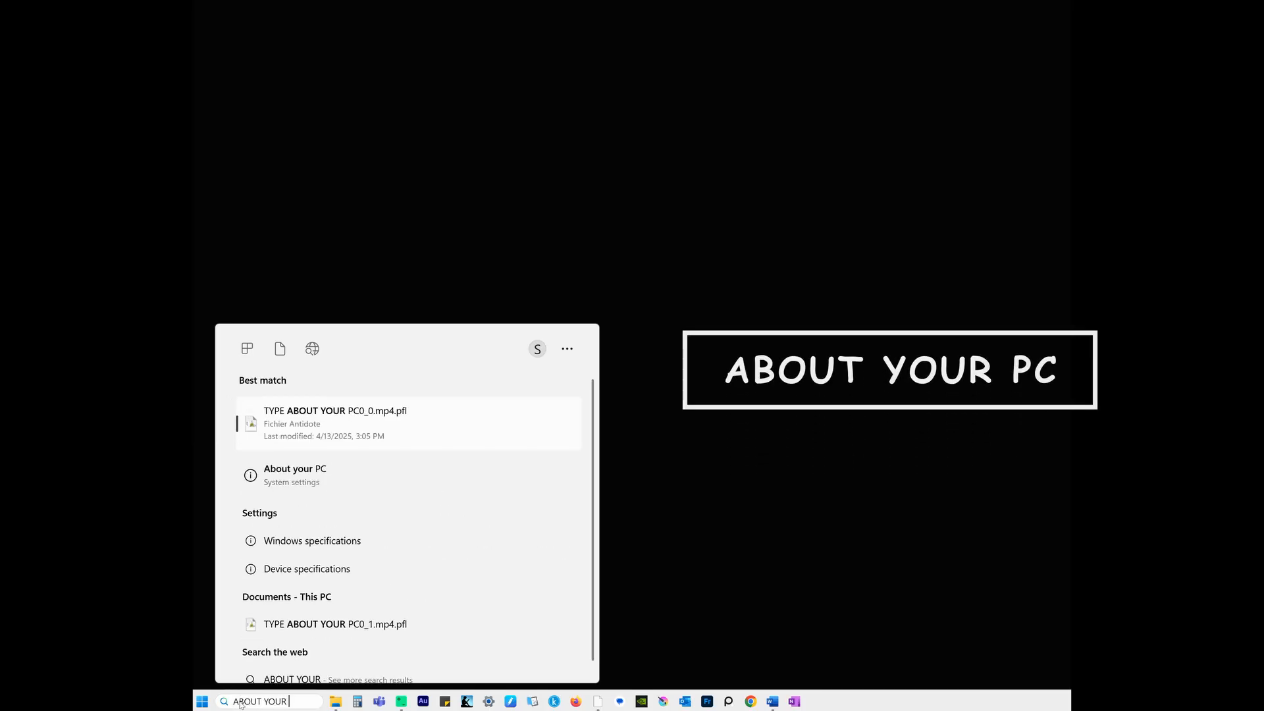
text(PC)
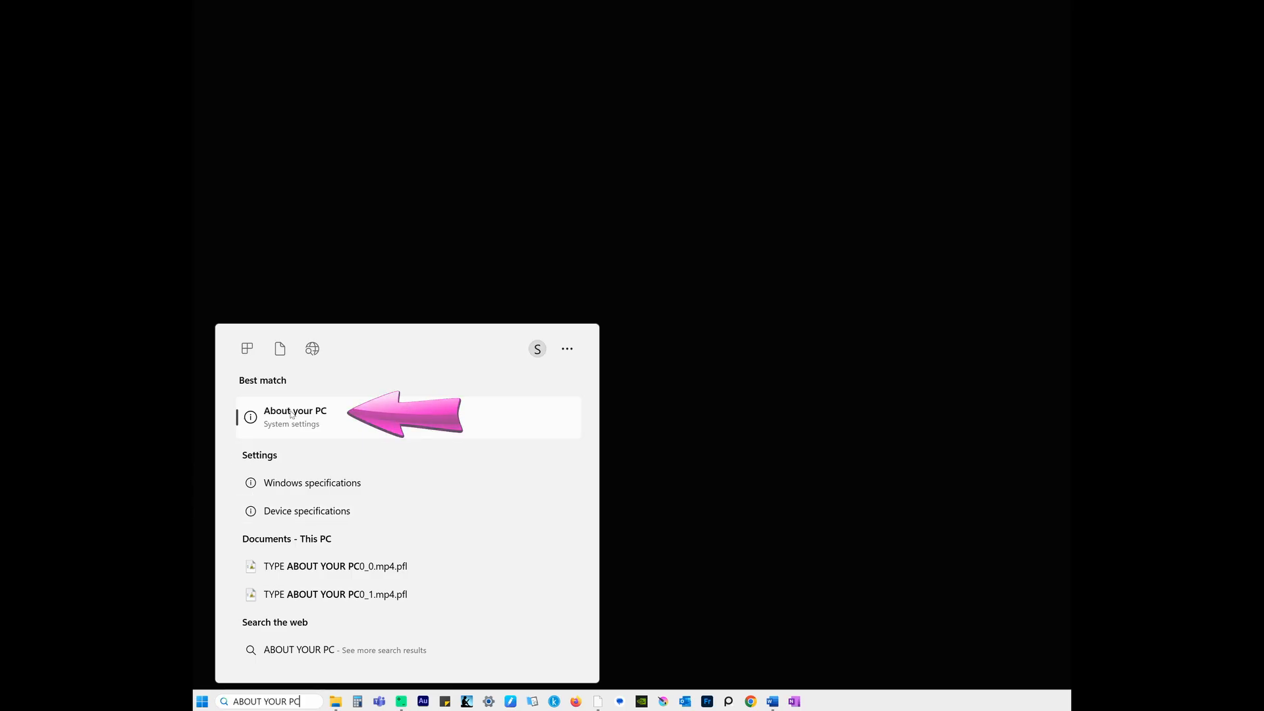
click(295, 416)
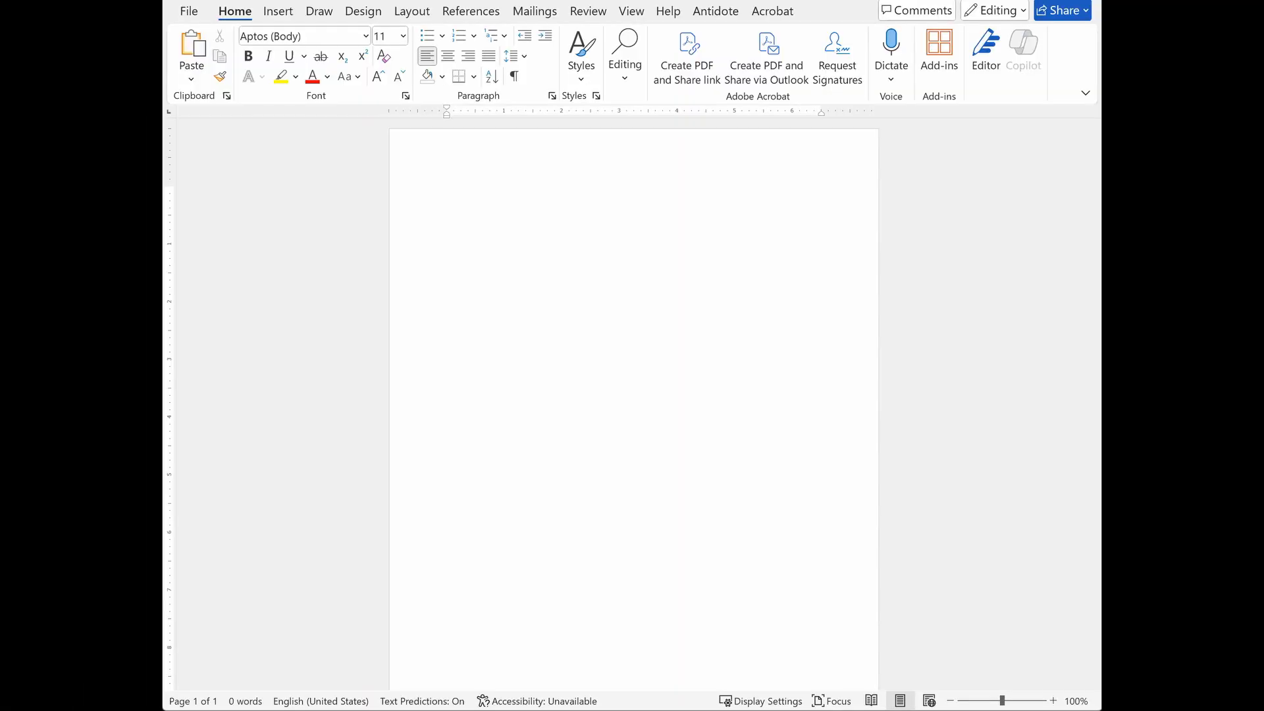
mouse_move(481, 232)
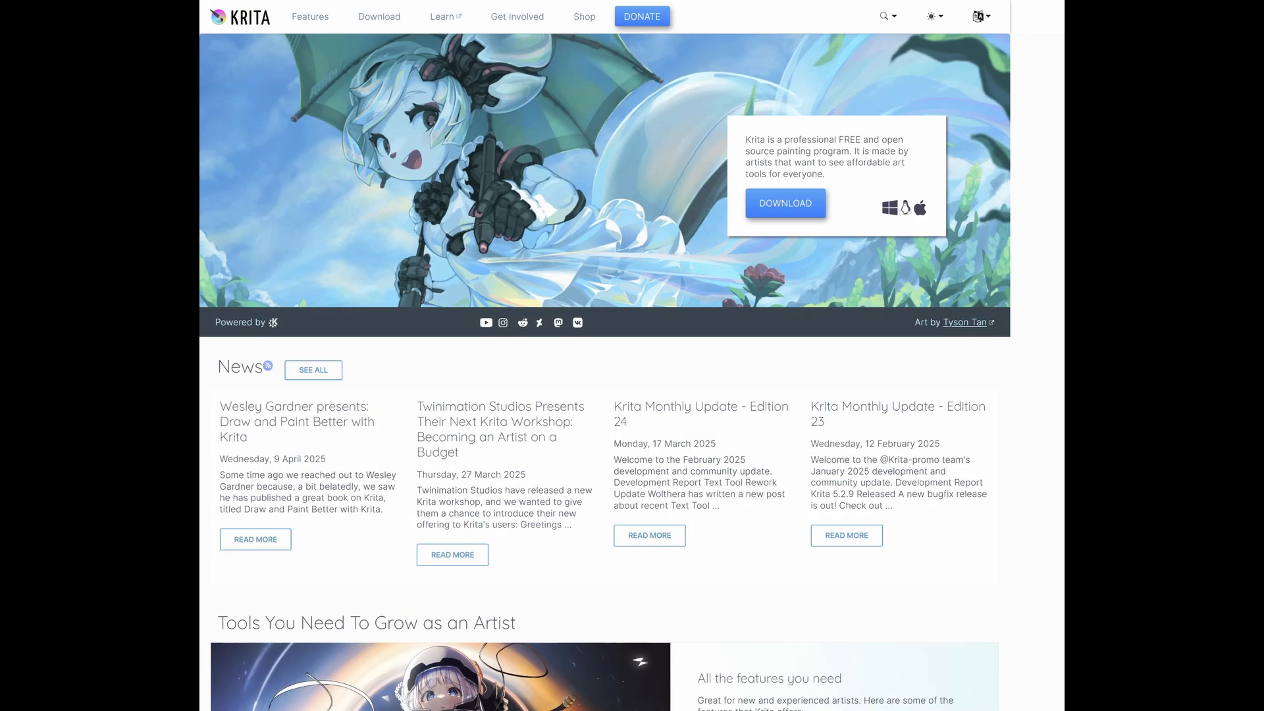
mouse_move(791, 217)
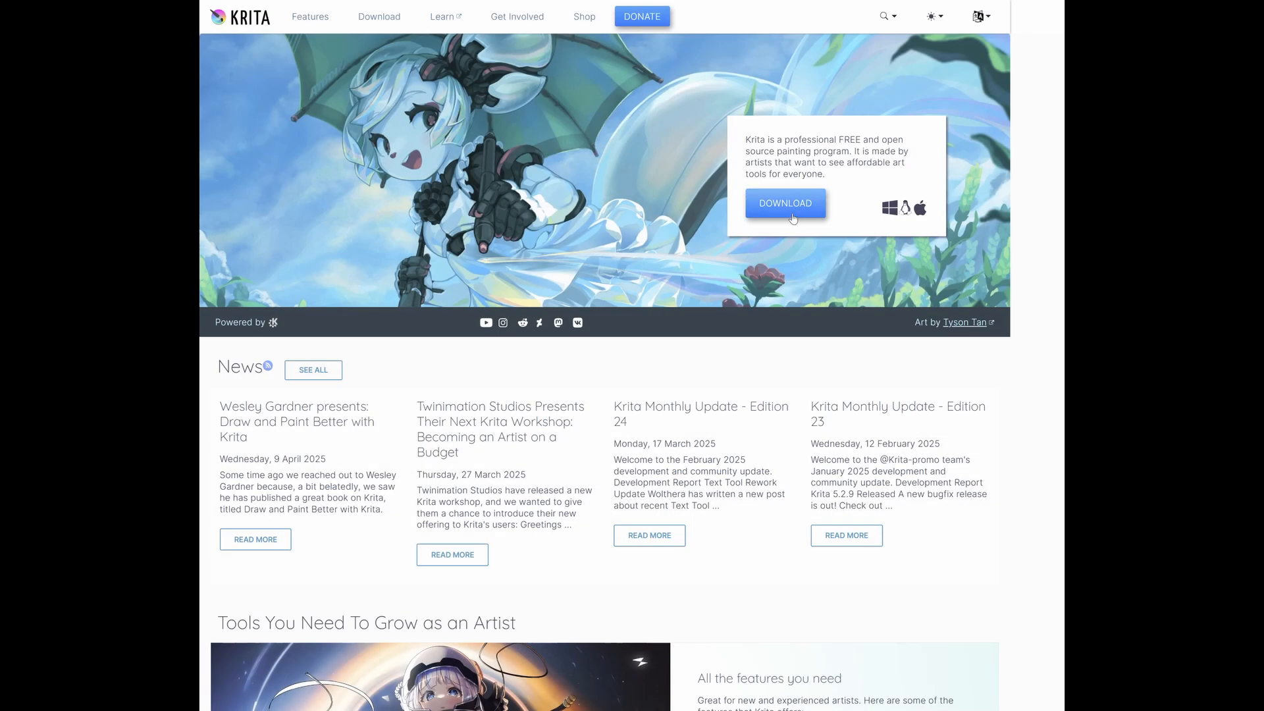
mouse_move(790, 210)
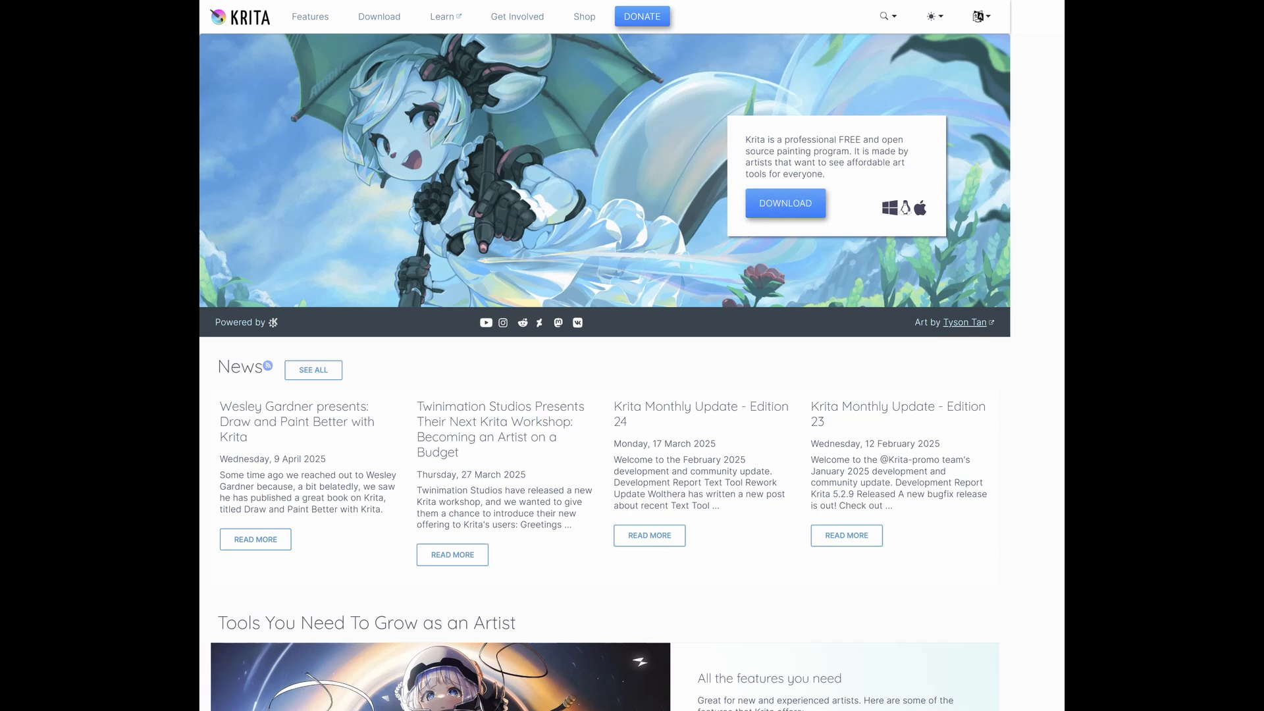
Step: Go to the Download Krita 5.2.9 page on krita.org to see the system requirements
click(378, 17)
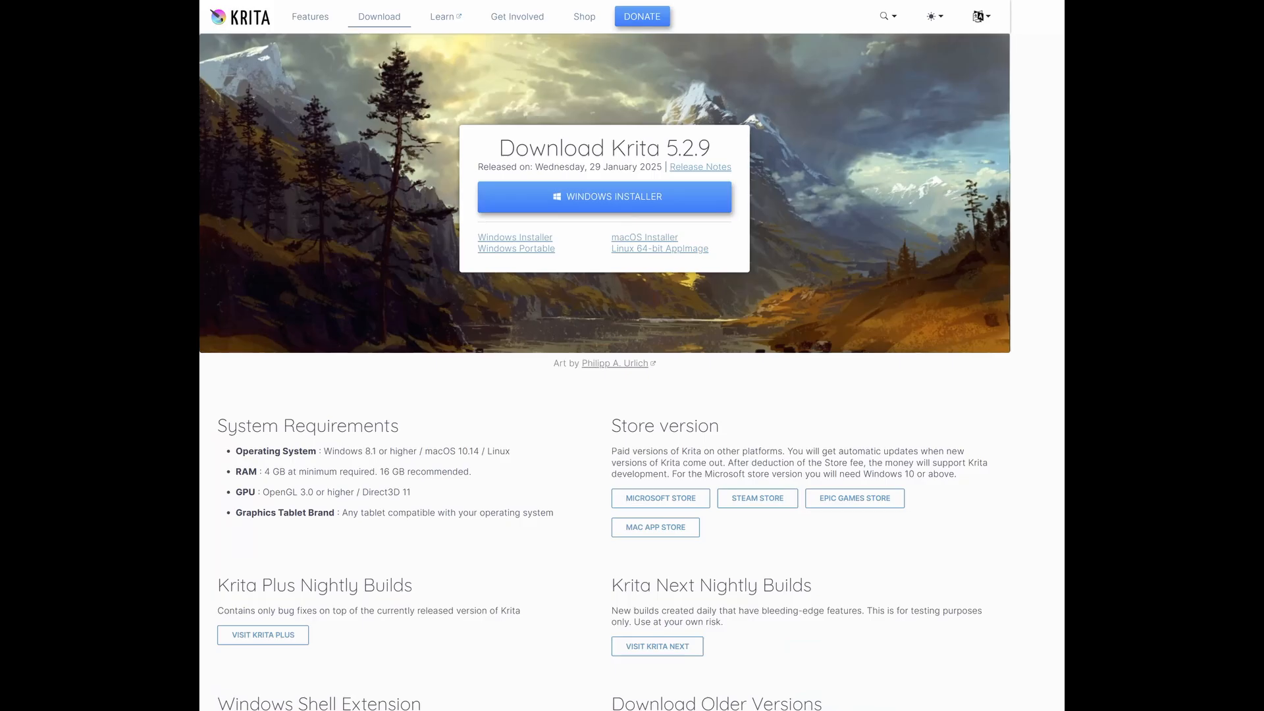
click(604, 196)
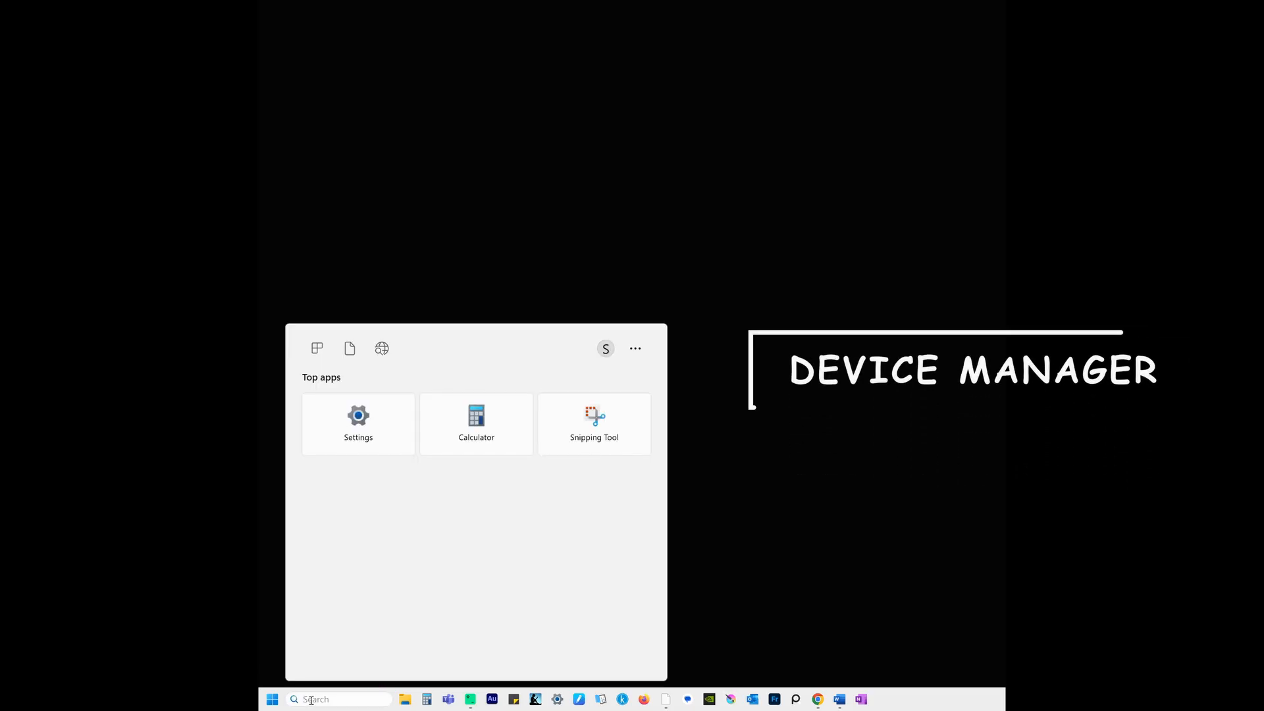
Step: Search for and launch Device Manager, then expand the Display adapters category
text(DEVICE MANAGER)
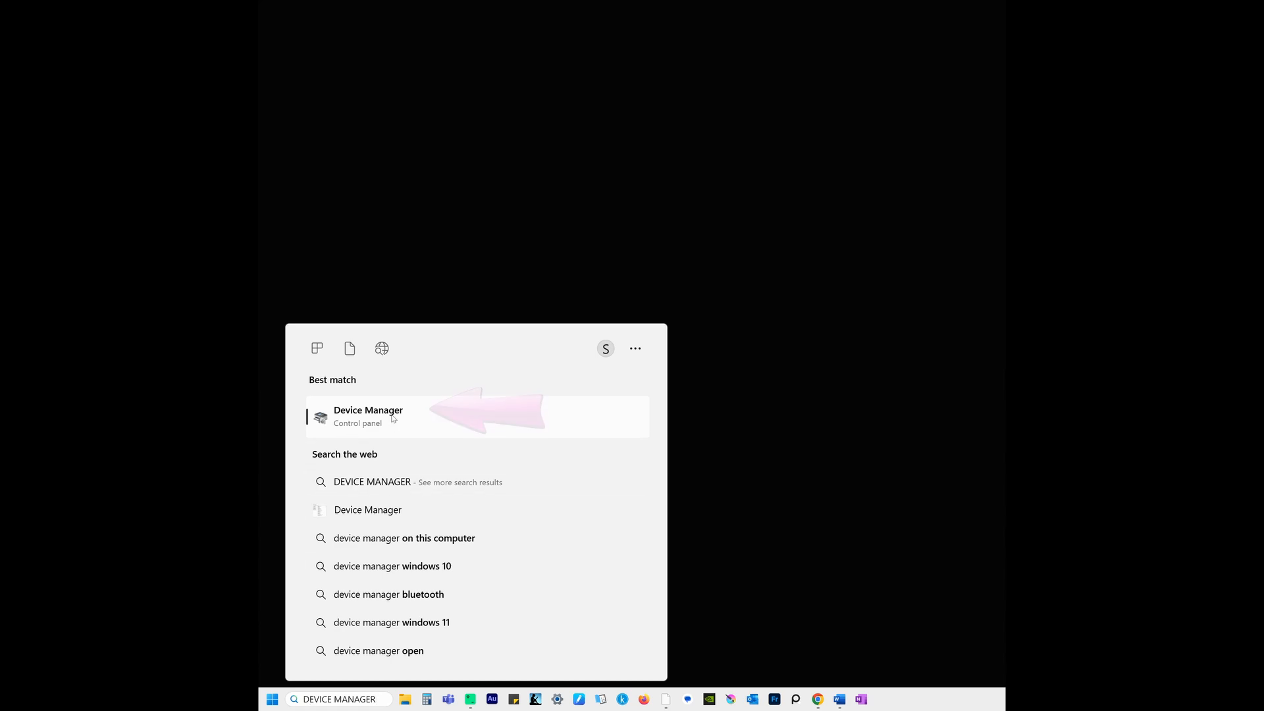
click(369, 416)
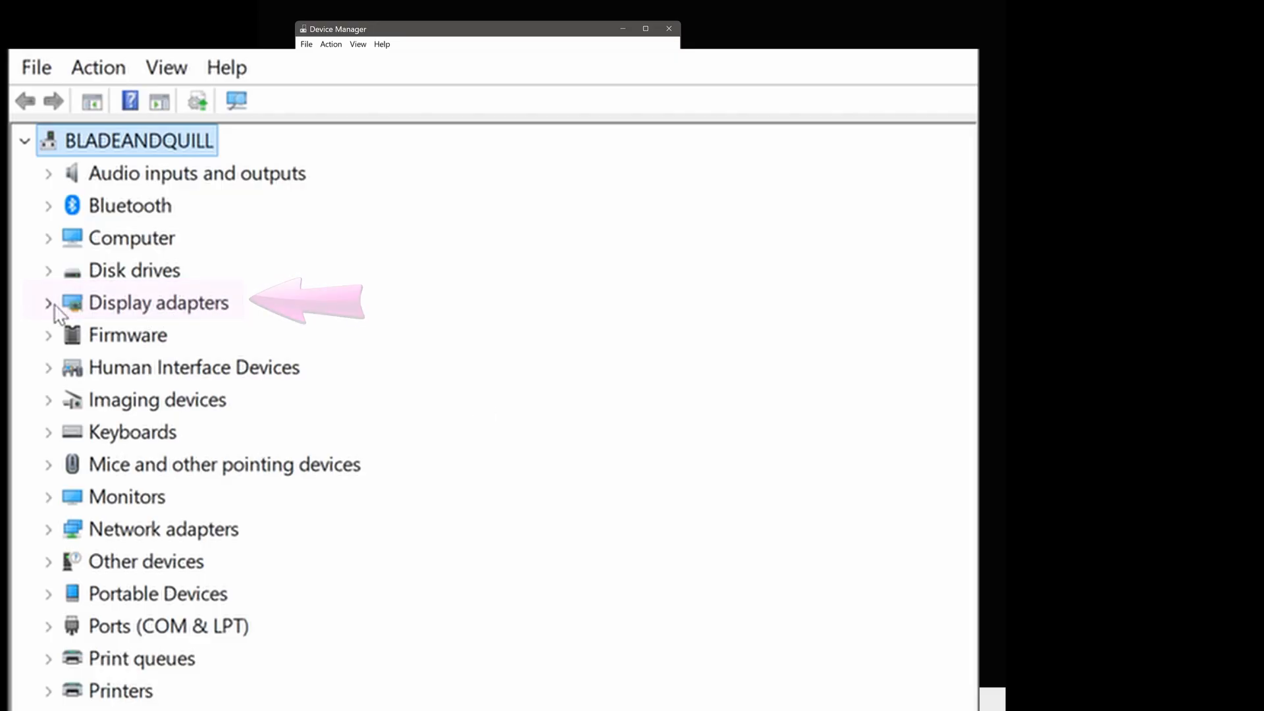
click(48, 303)
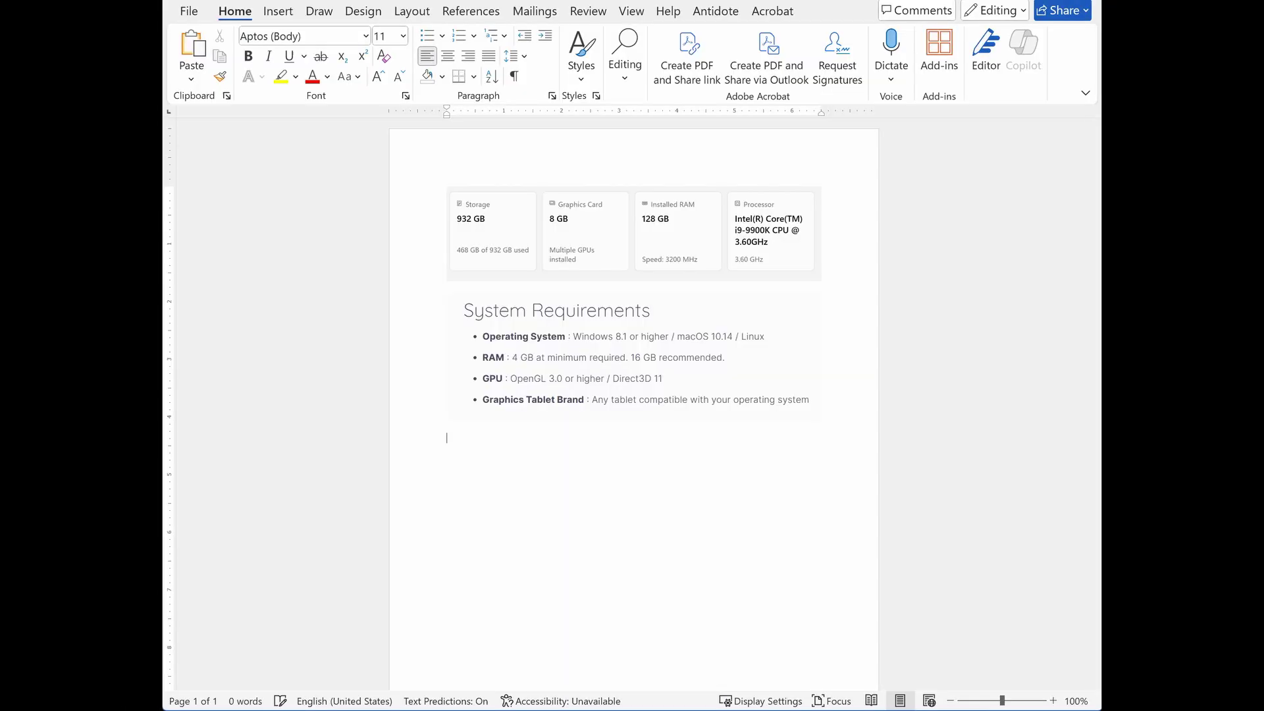
Step: Add a 'Display adapters' note to the Word spec sheet and select the System Requirements picture
text(Display adapters)
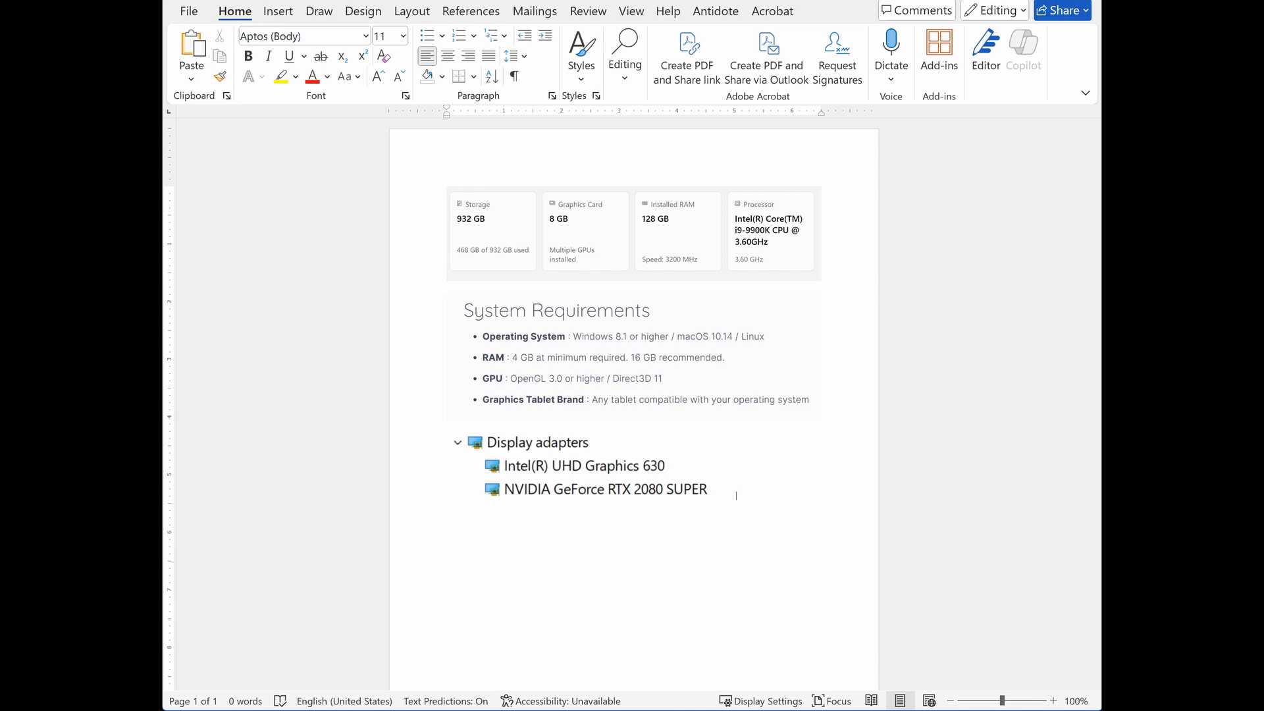
click(593, 224)
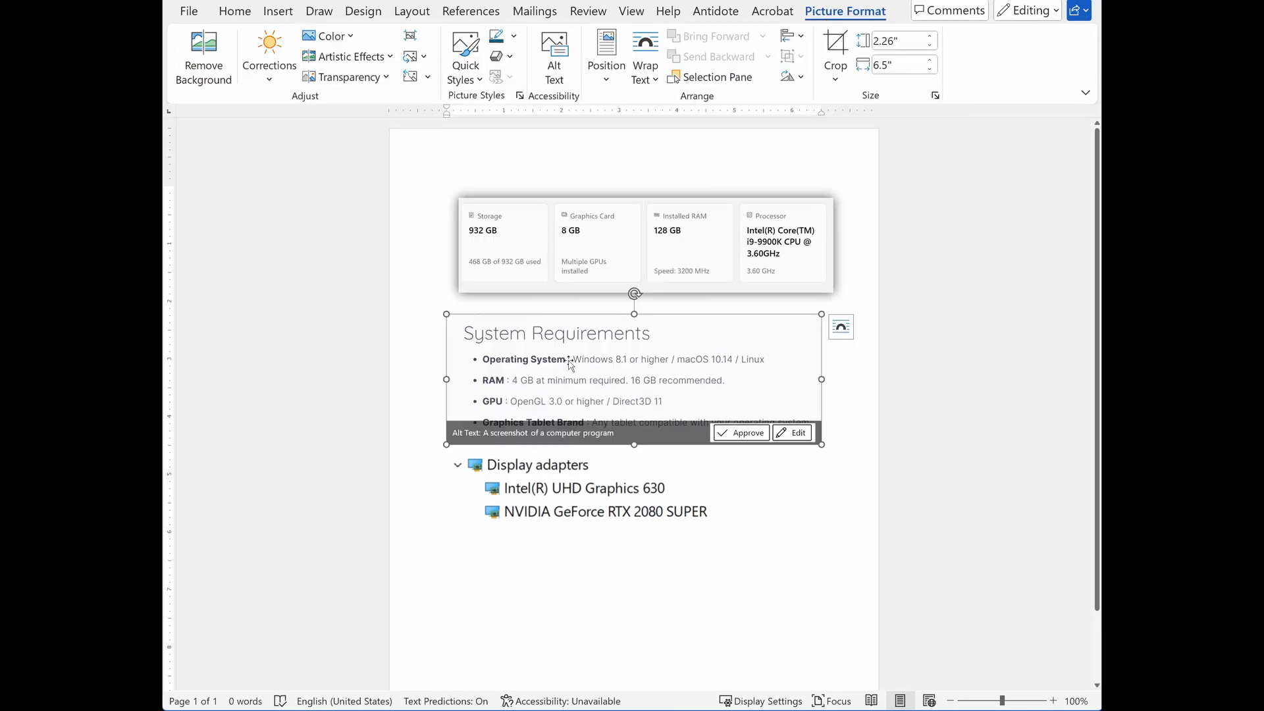
click(465, 55)
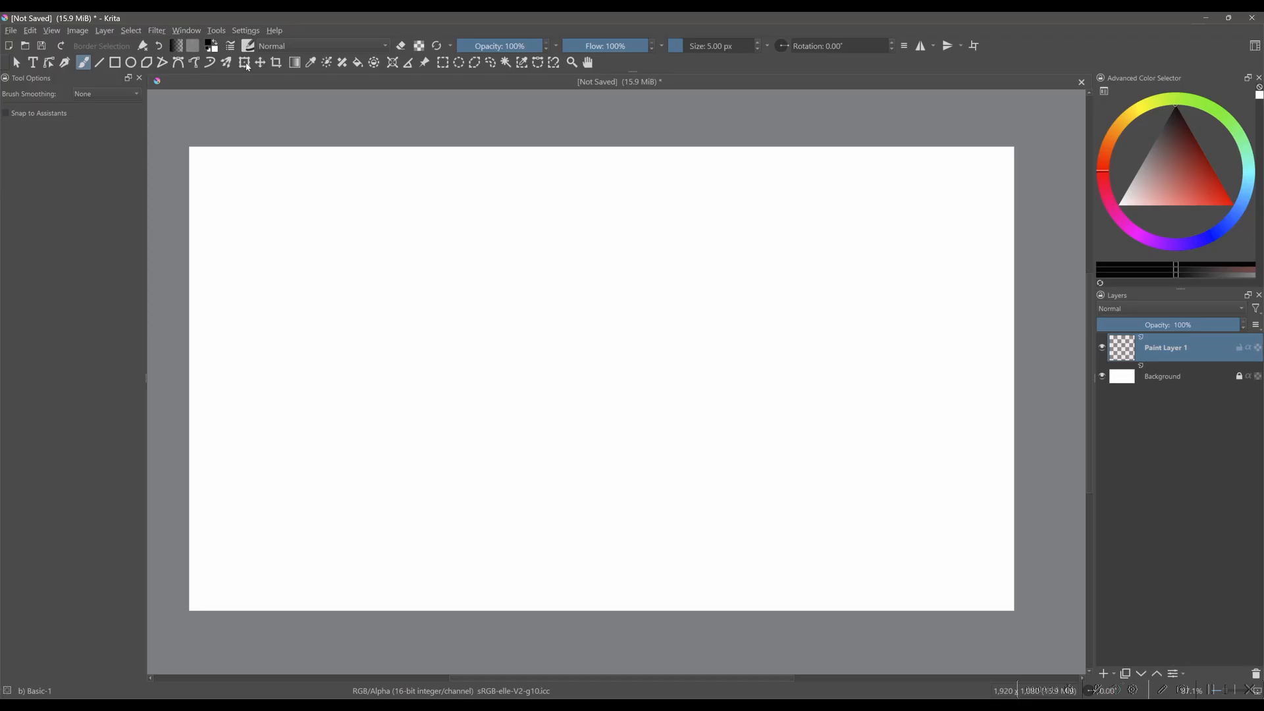
Step: Bring up Configure Krita on the Performance page with memory limit and swap options
click(245, 30)
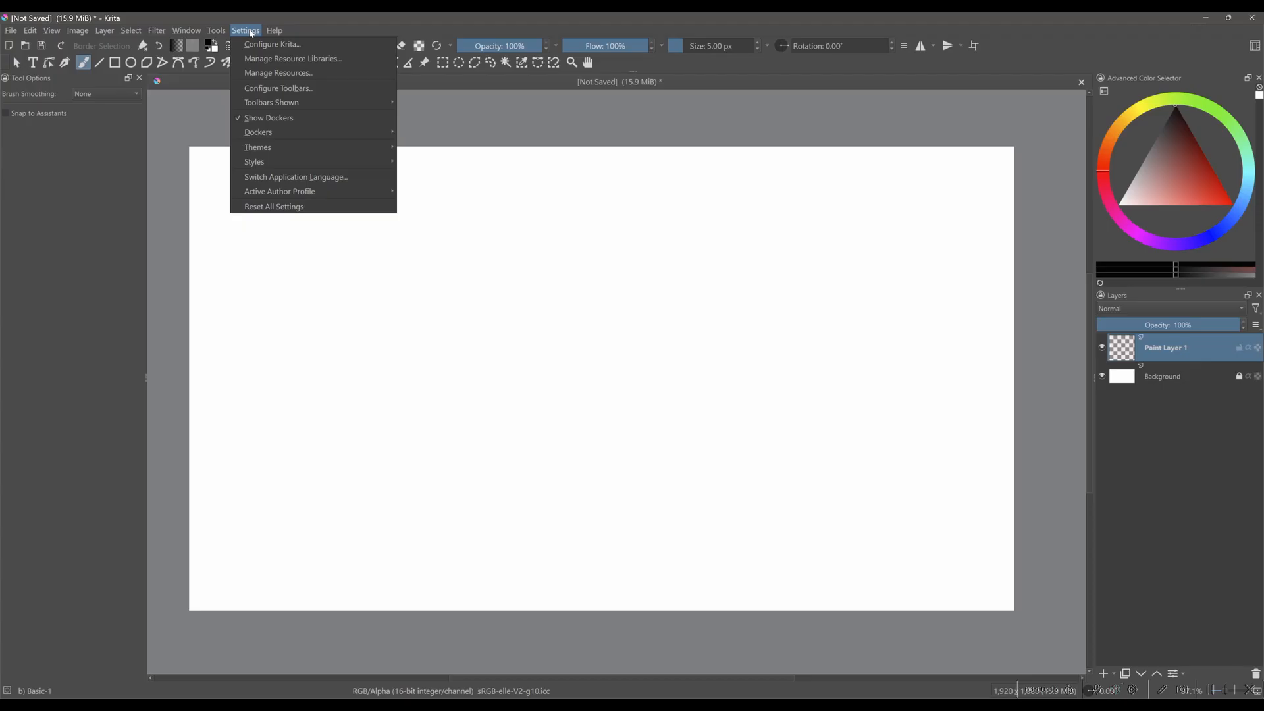
click(278, 45)
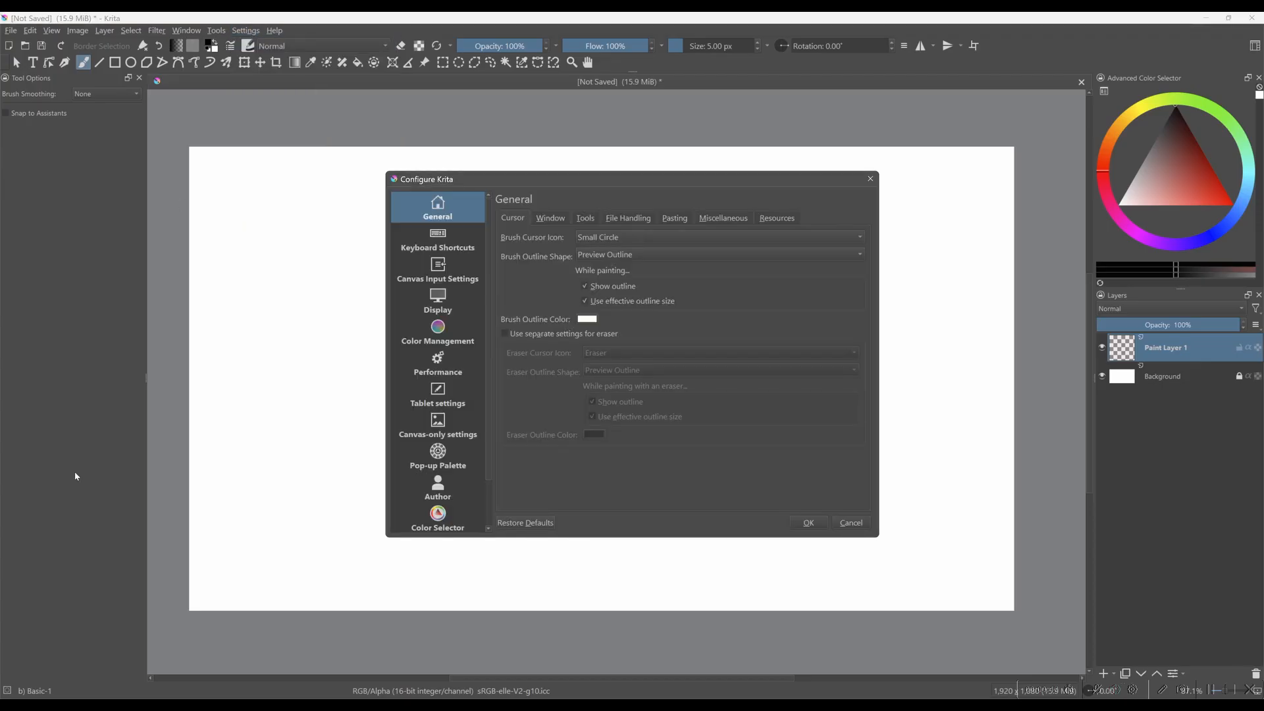
mouse_move(436, 365)
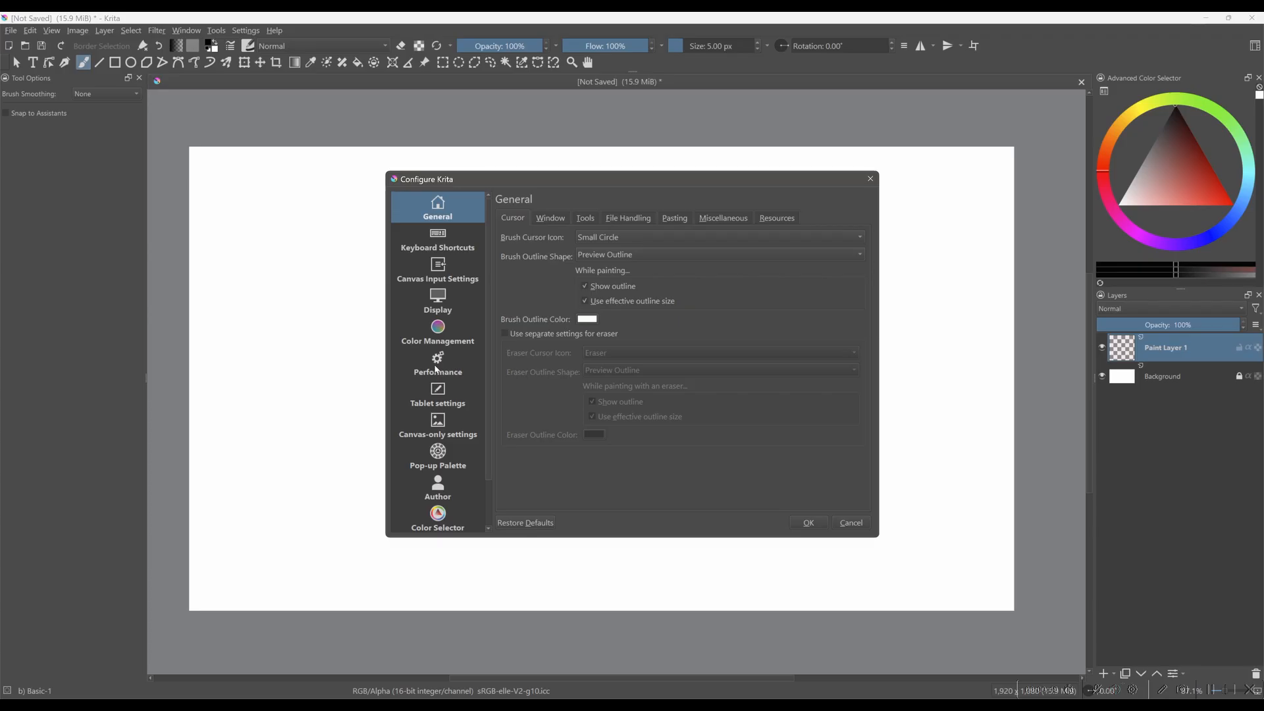
click(437, 363)
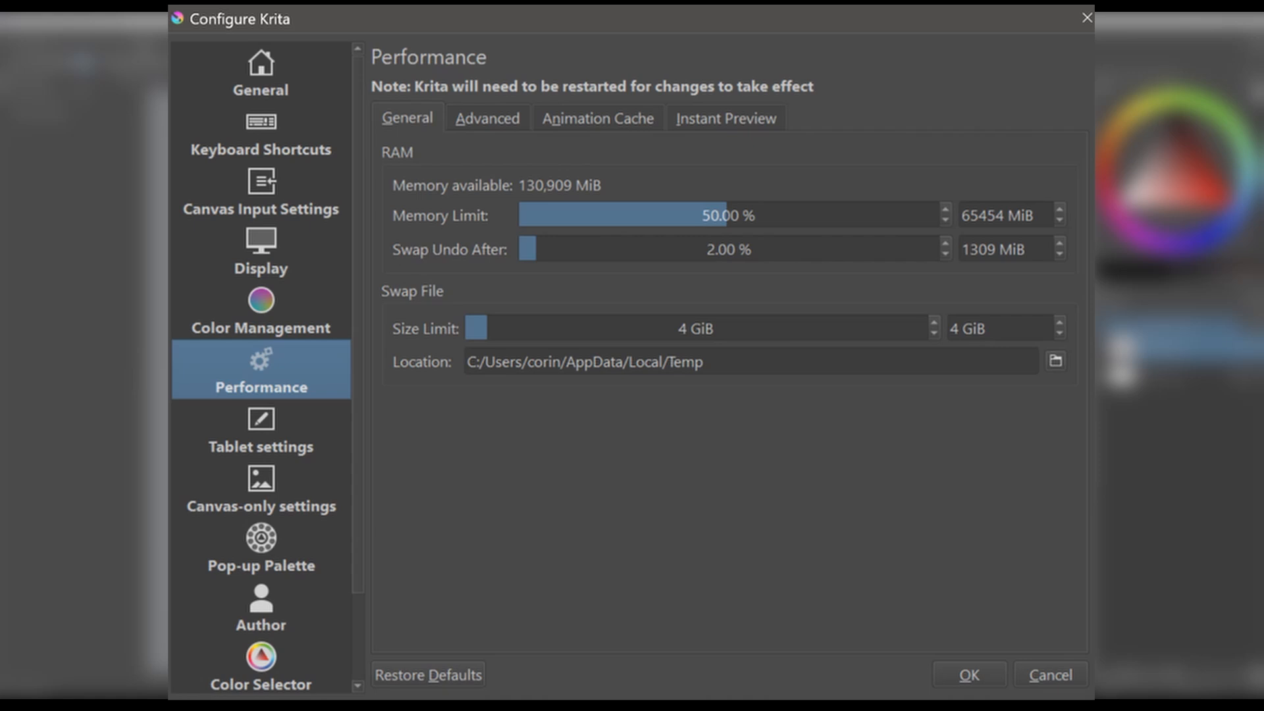
Step: Drag the Memory Limit slider up to 100% and back down to settle at 50% of RAM
click(833, 215)
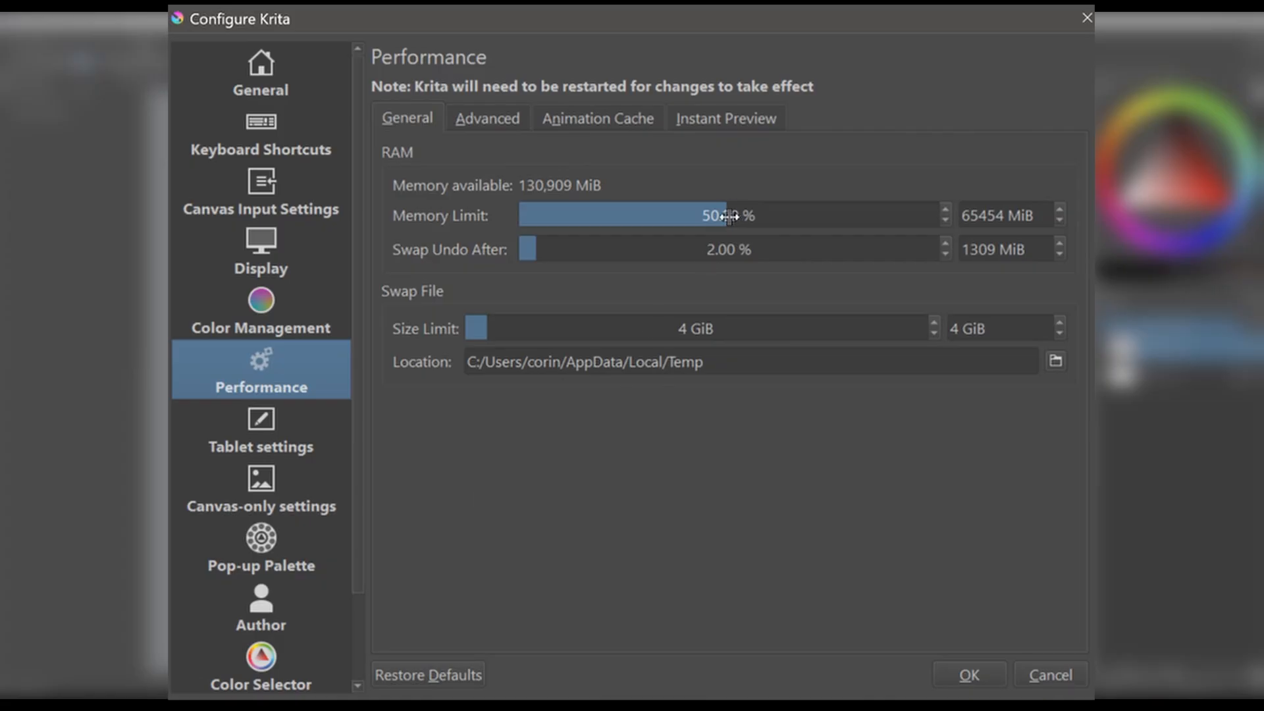
drag(725, 214, 882, 215)
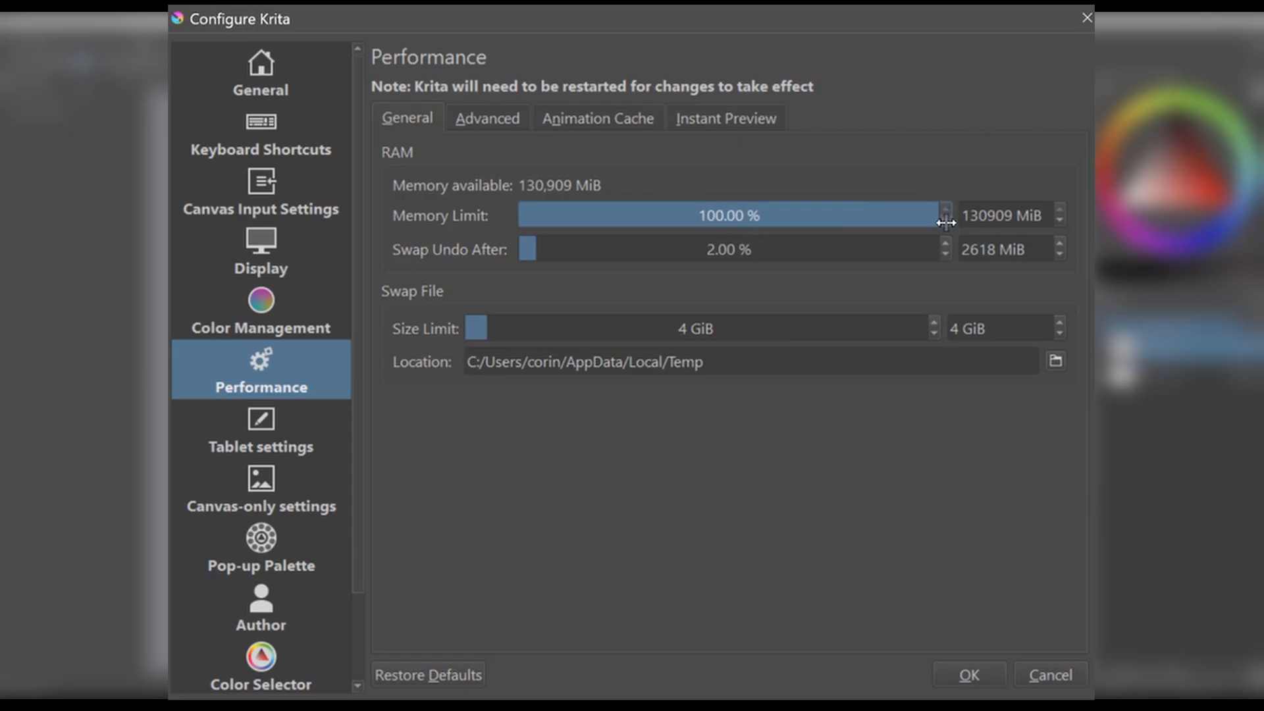
drag(939, 215, 801, 215)
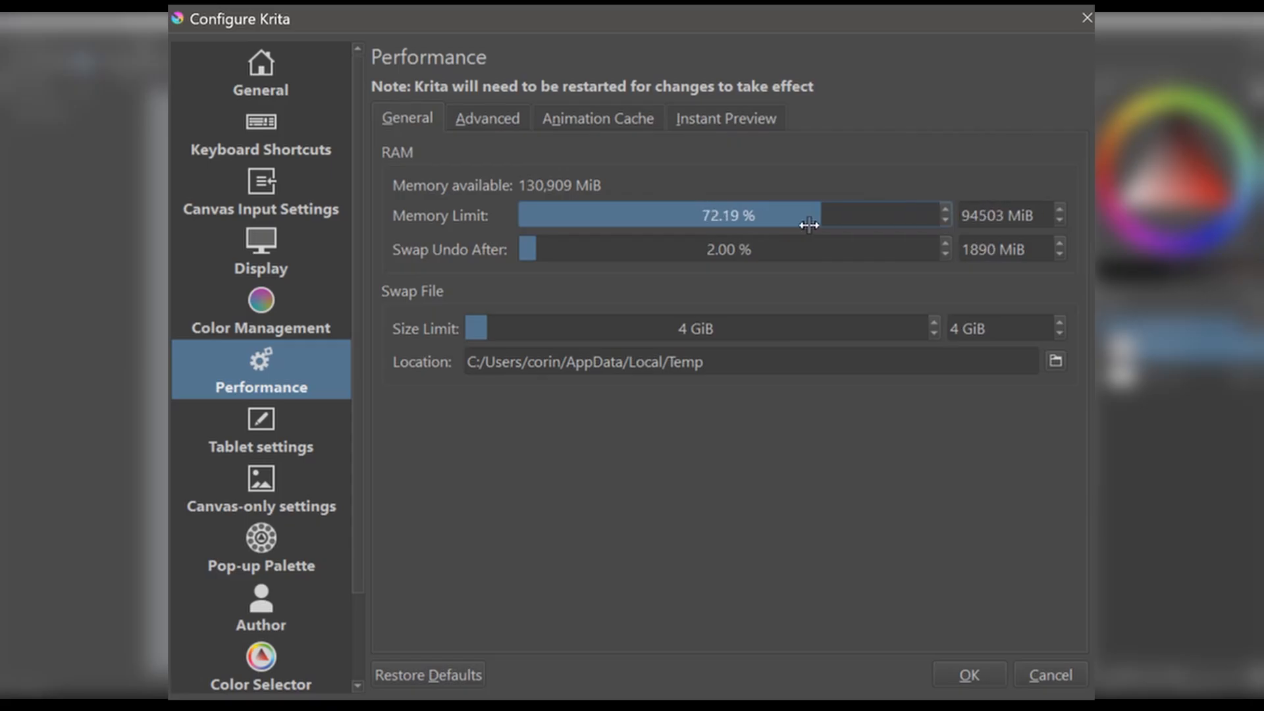
drag(808, 215, 720, 215)
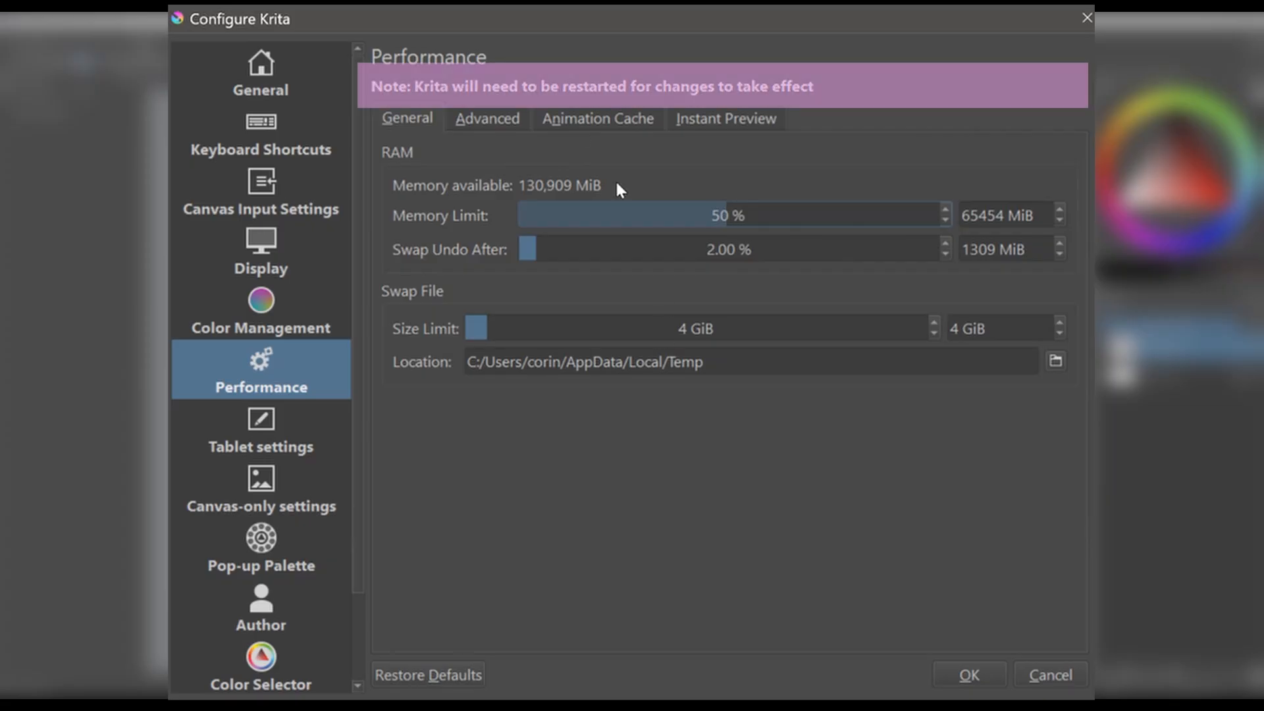
mouse_move(742, 94)
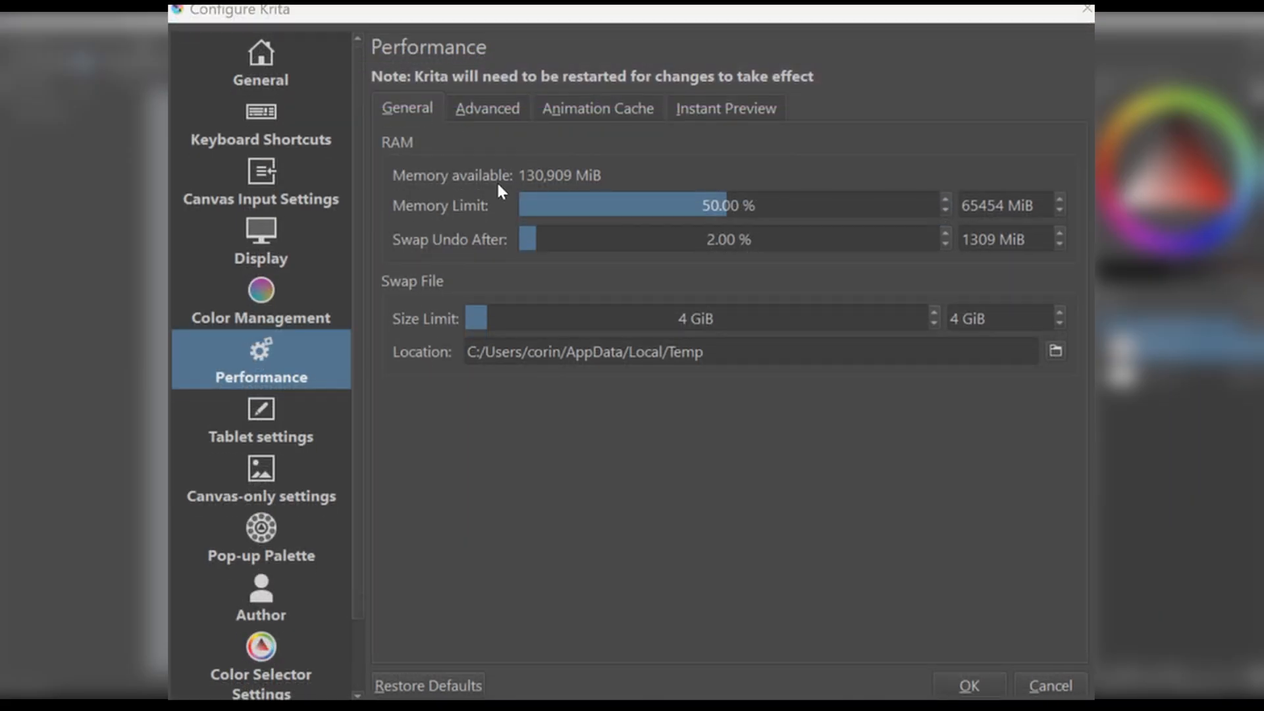
Step: Review the Advanced multithreading options, then confirm with OK to return to the canvas
click(487, 108)
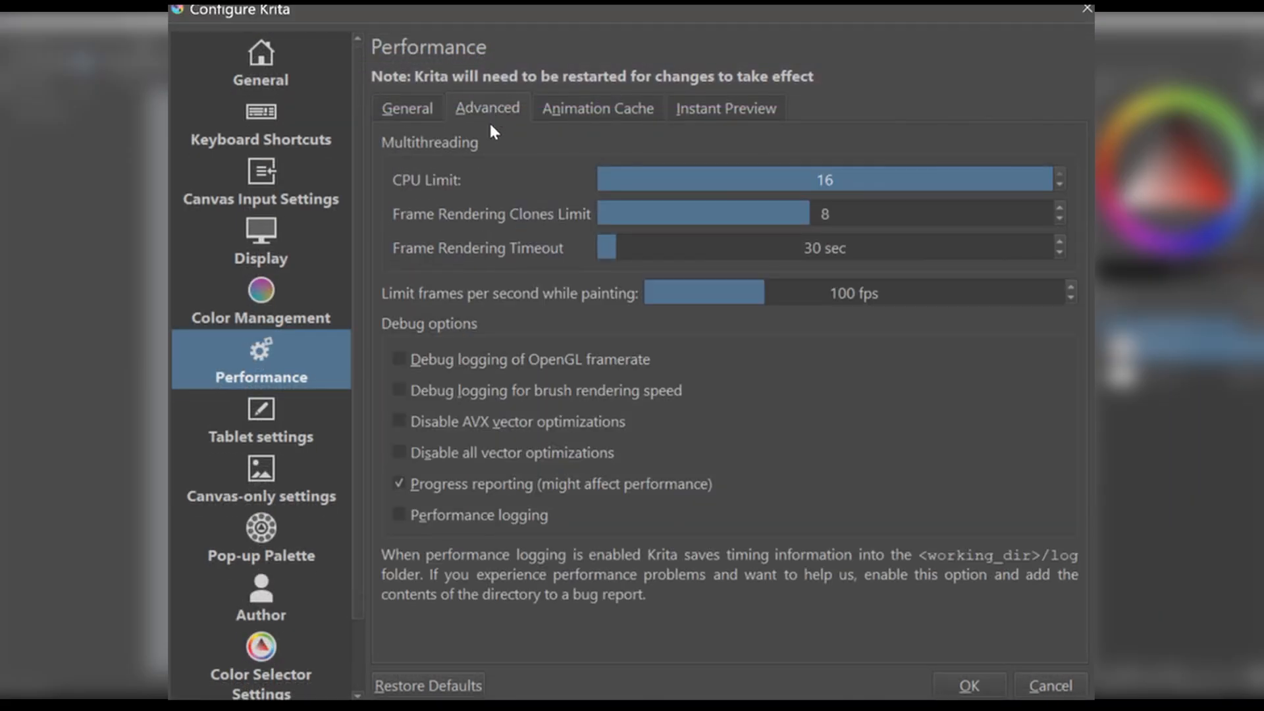
mouse_move(383, 151)
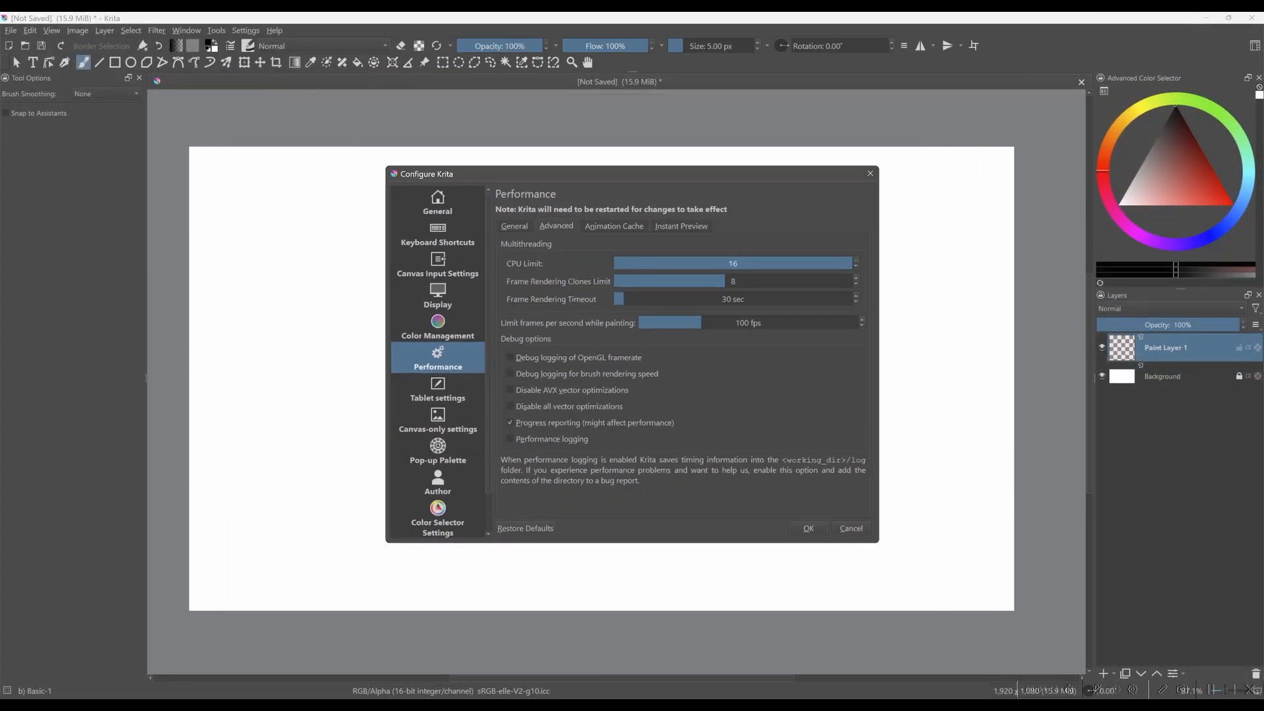
click(809, 528)
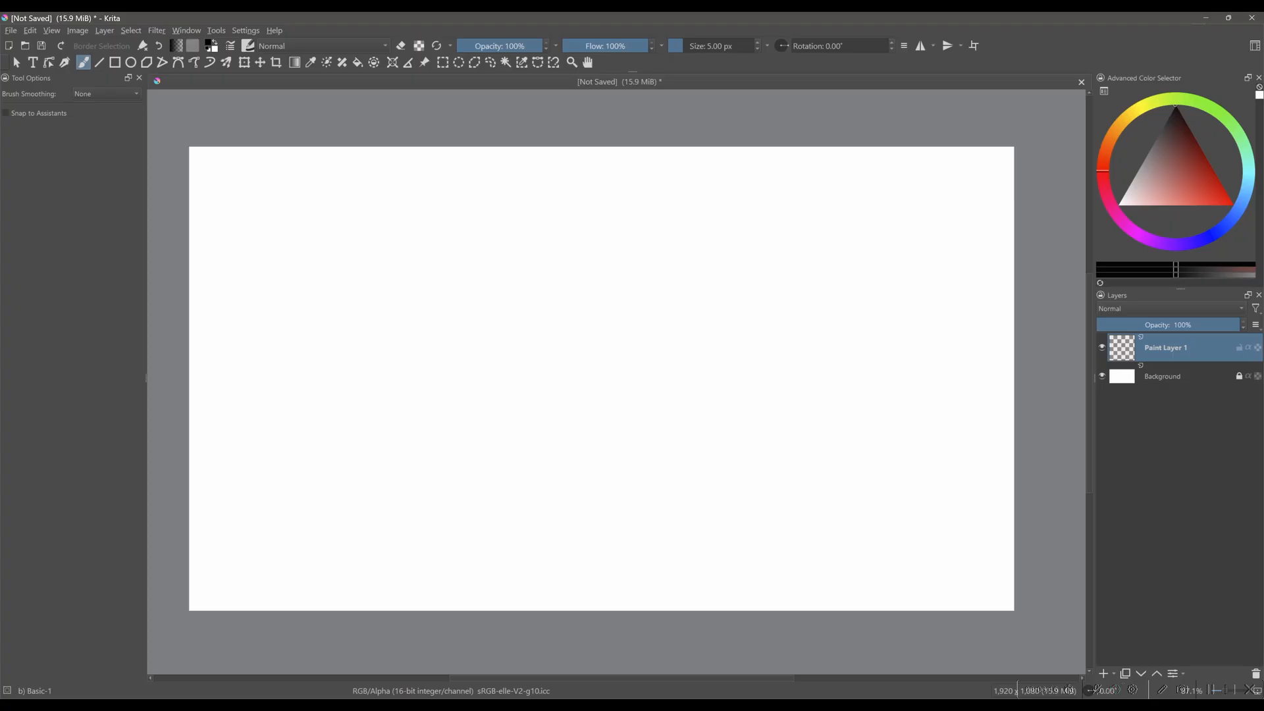
Step: In the Display settings, make OpenGL the preferred renderer
click(245, 30)
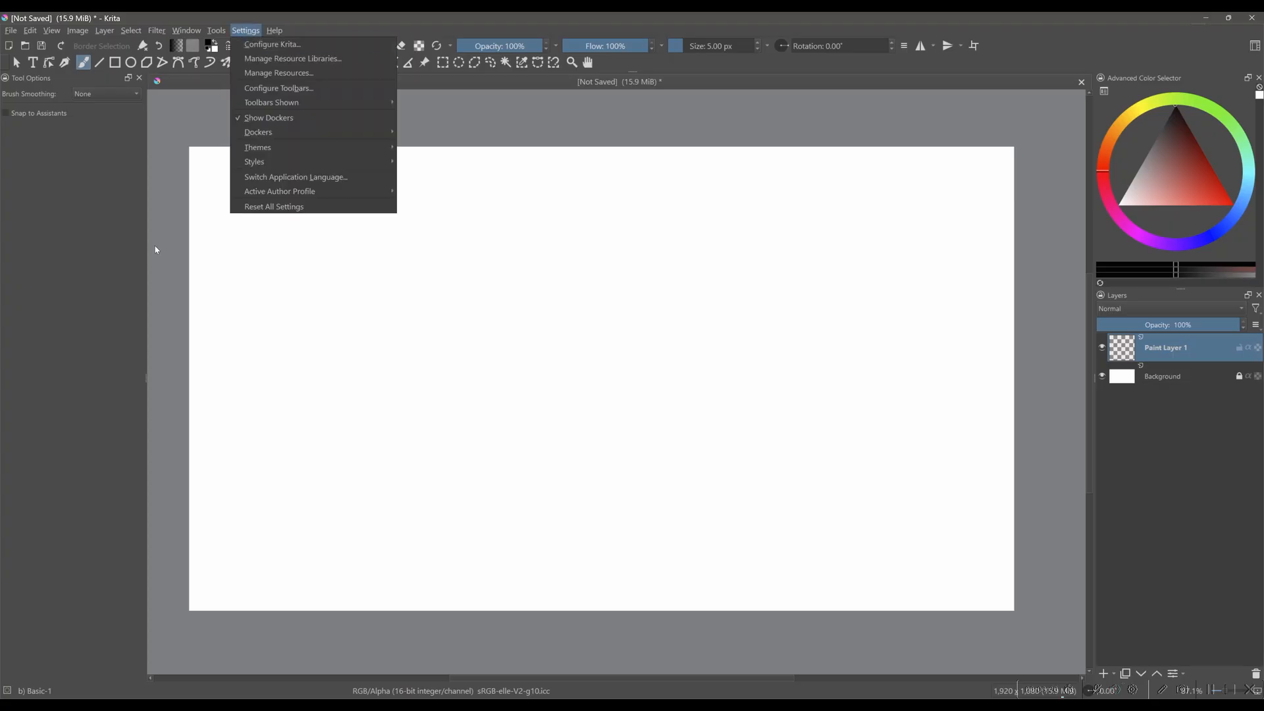
click(273, 44)
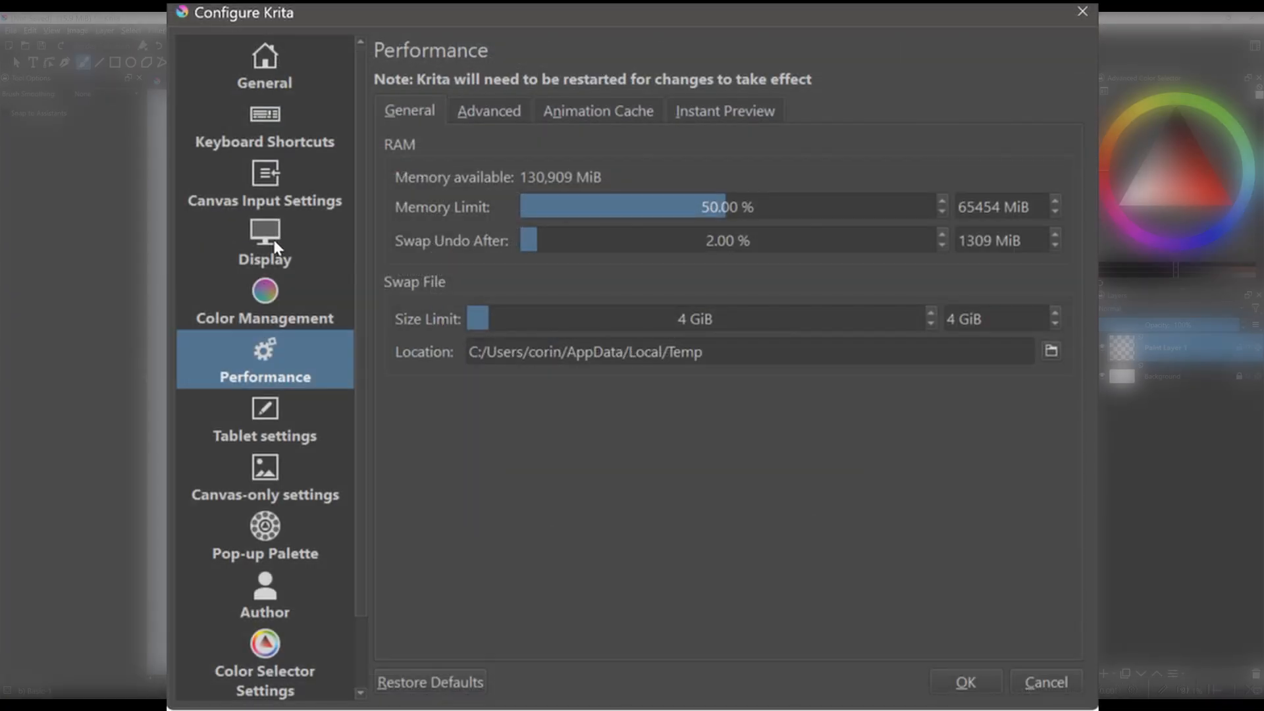
click(265, 242)
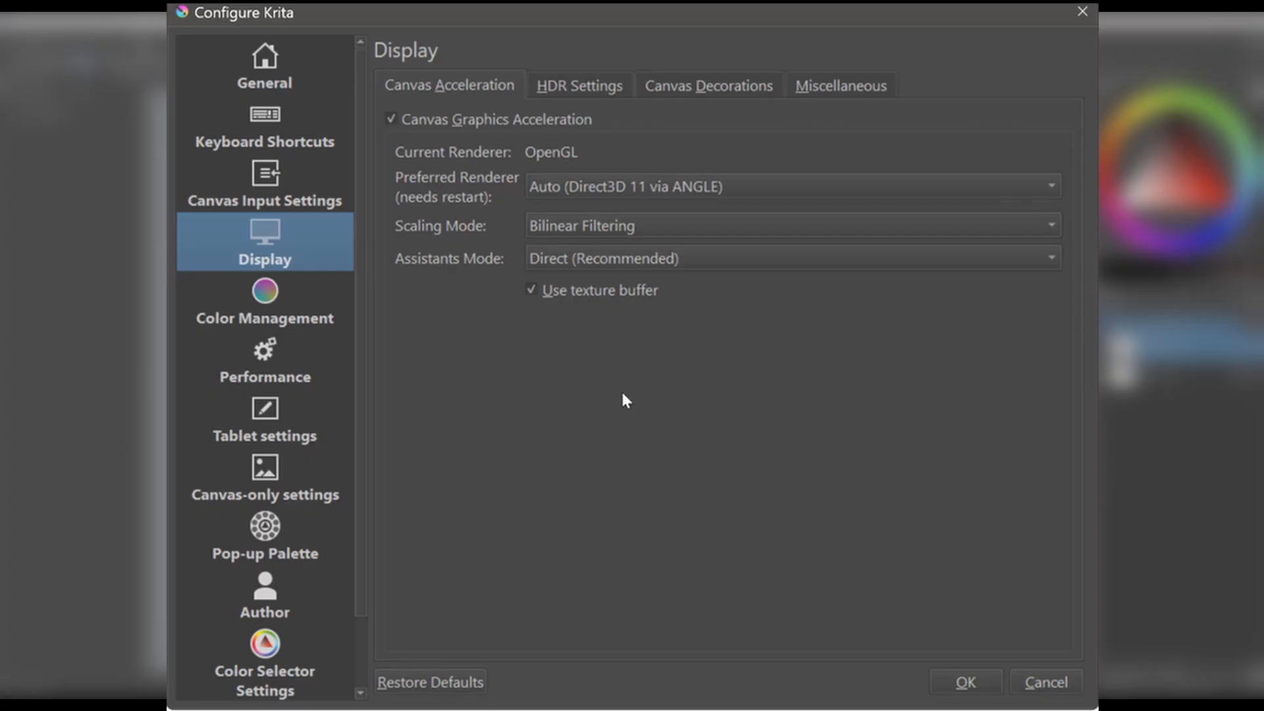
click(790, 187)
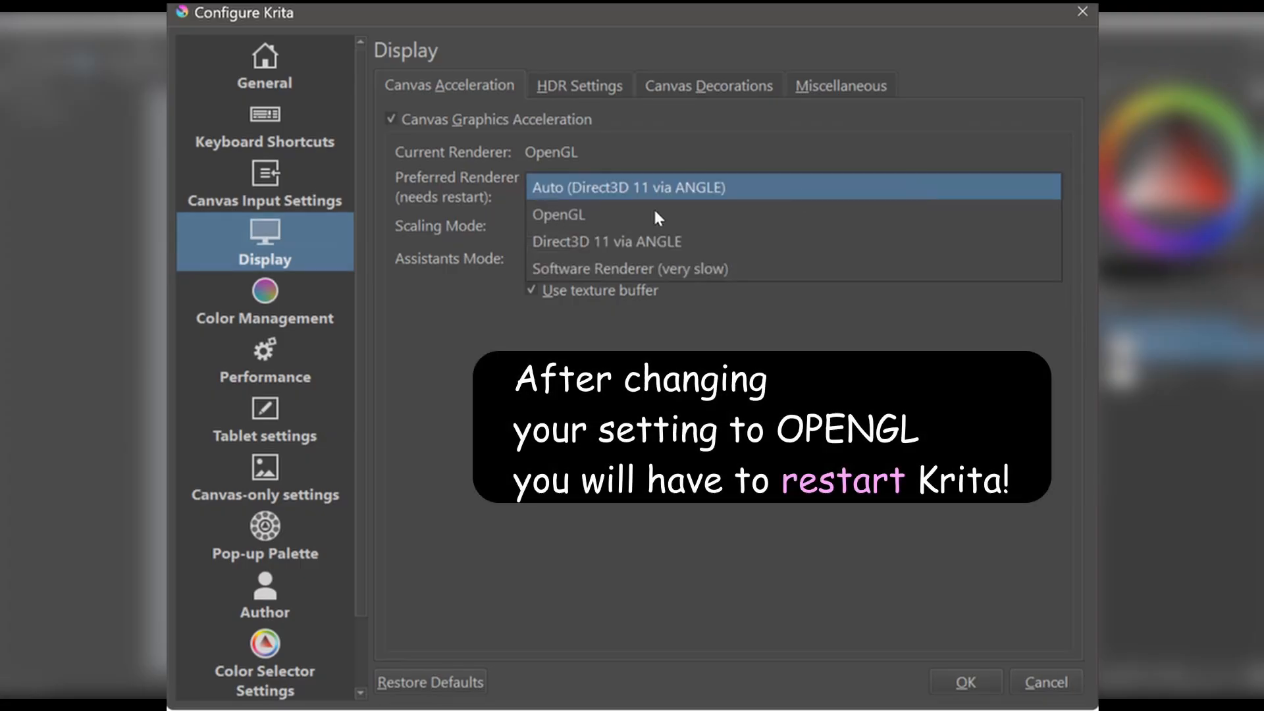
click(559, 215)
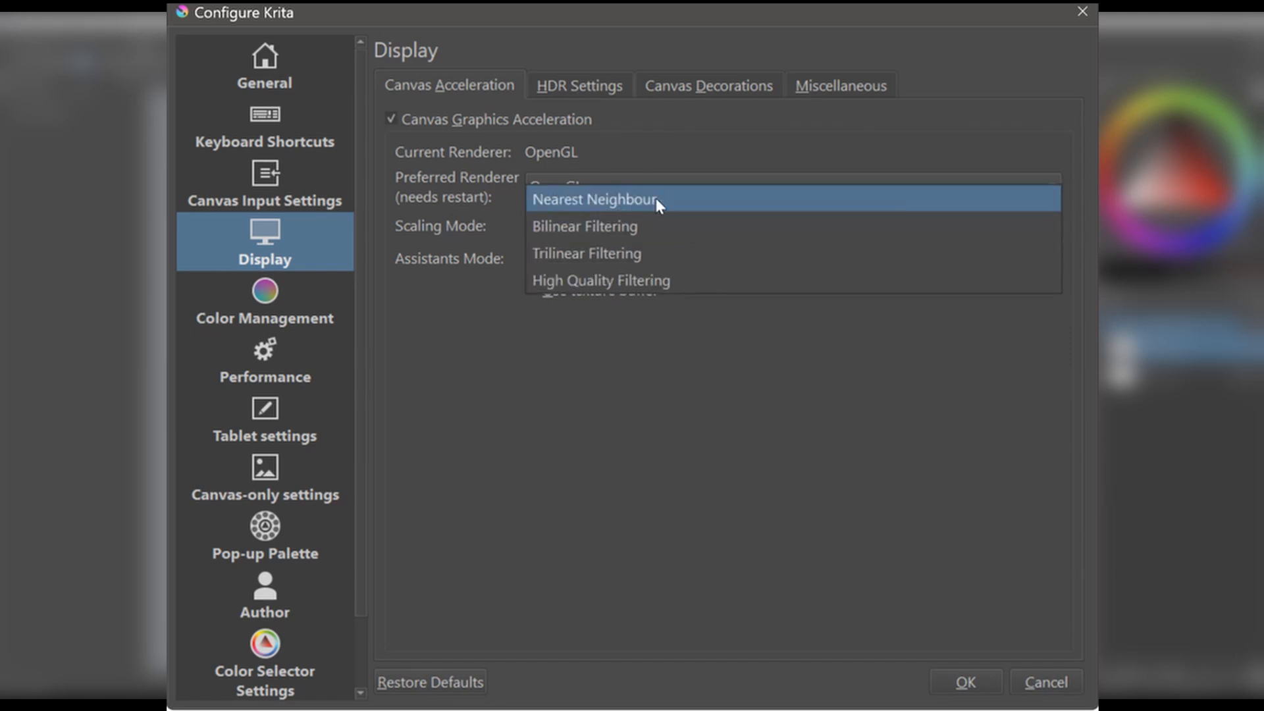
Step: Set canvas scaling to Nearest Neighbour, keep Assistants Mode Direct, and apply
click(595, 199)
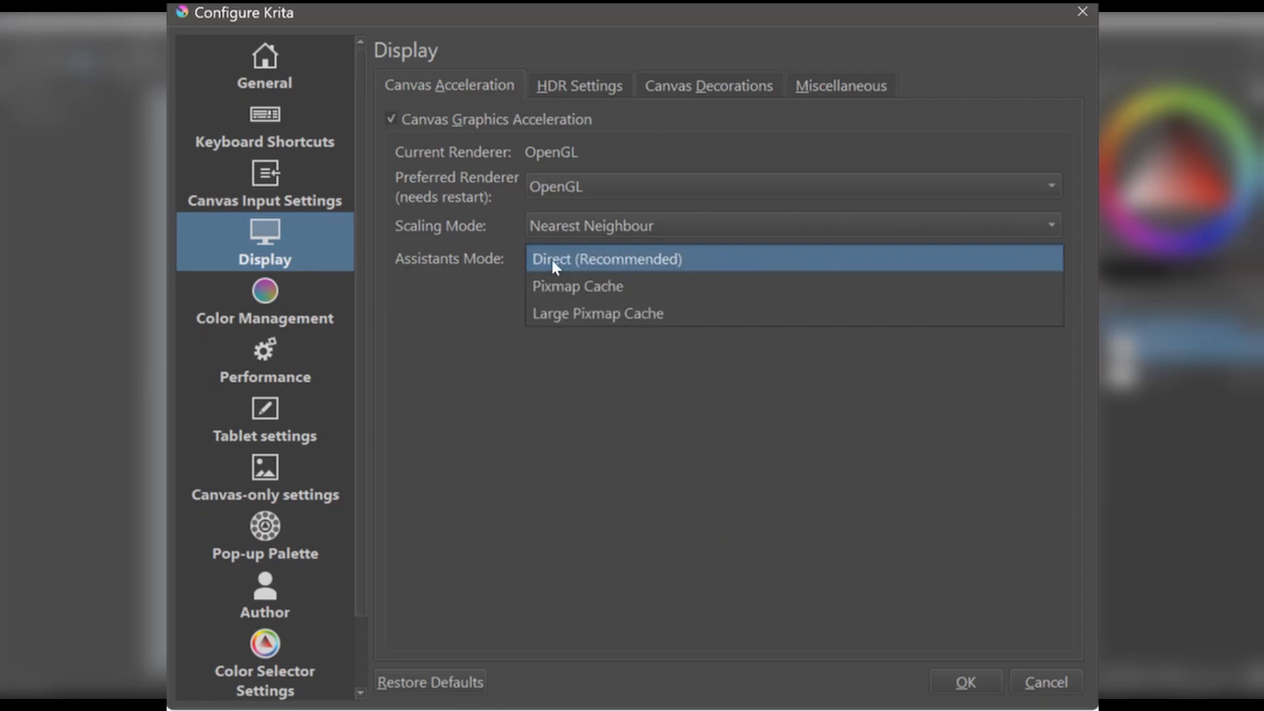
click(609, 260)
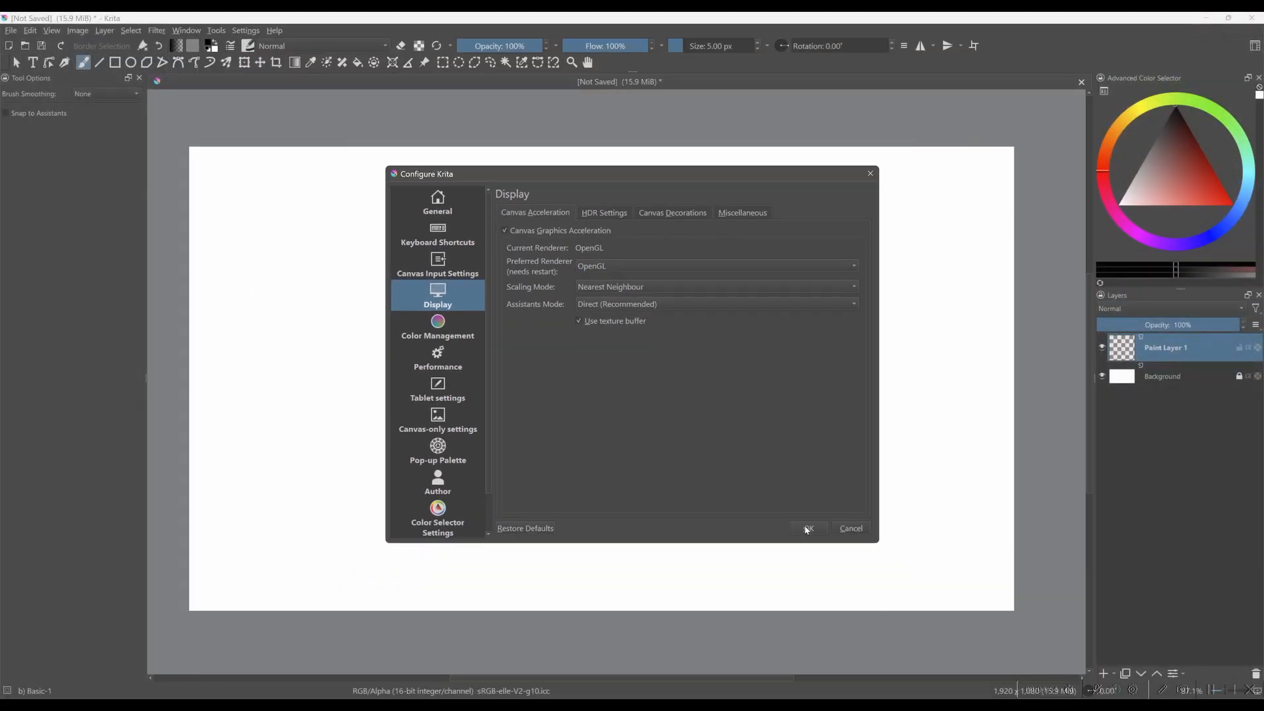
click(808, 528)
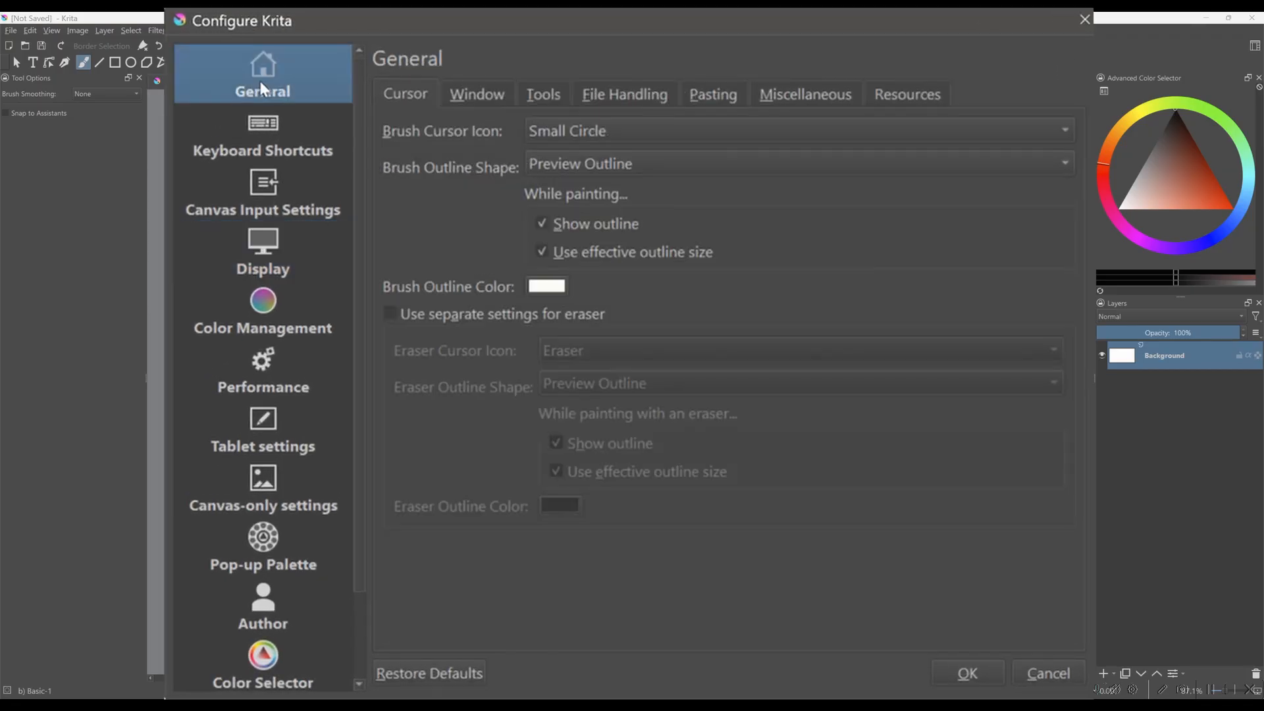
mouse_move(596, 112)
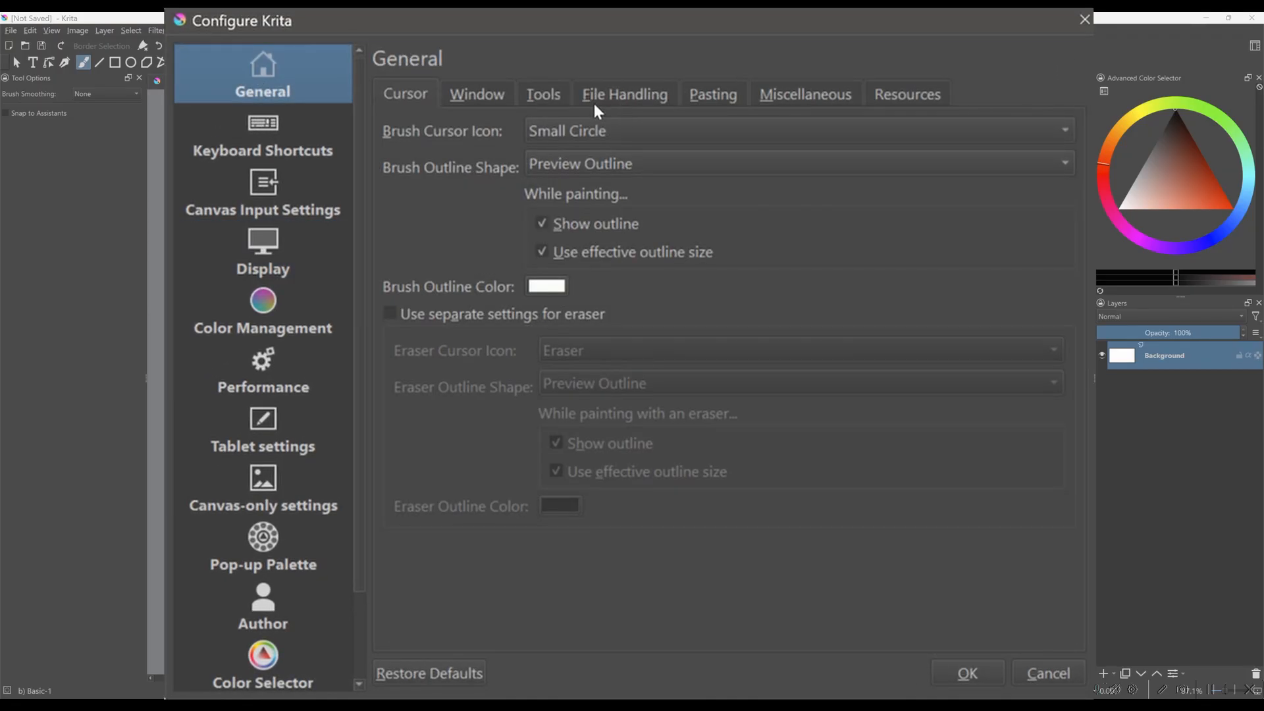
Step: Set the File Handling autosave interval to 6 minutes and apply it
click(624, 95)
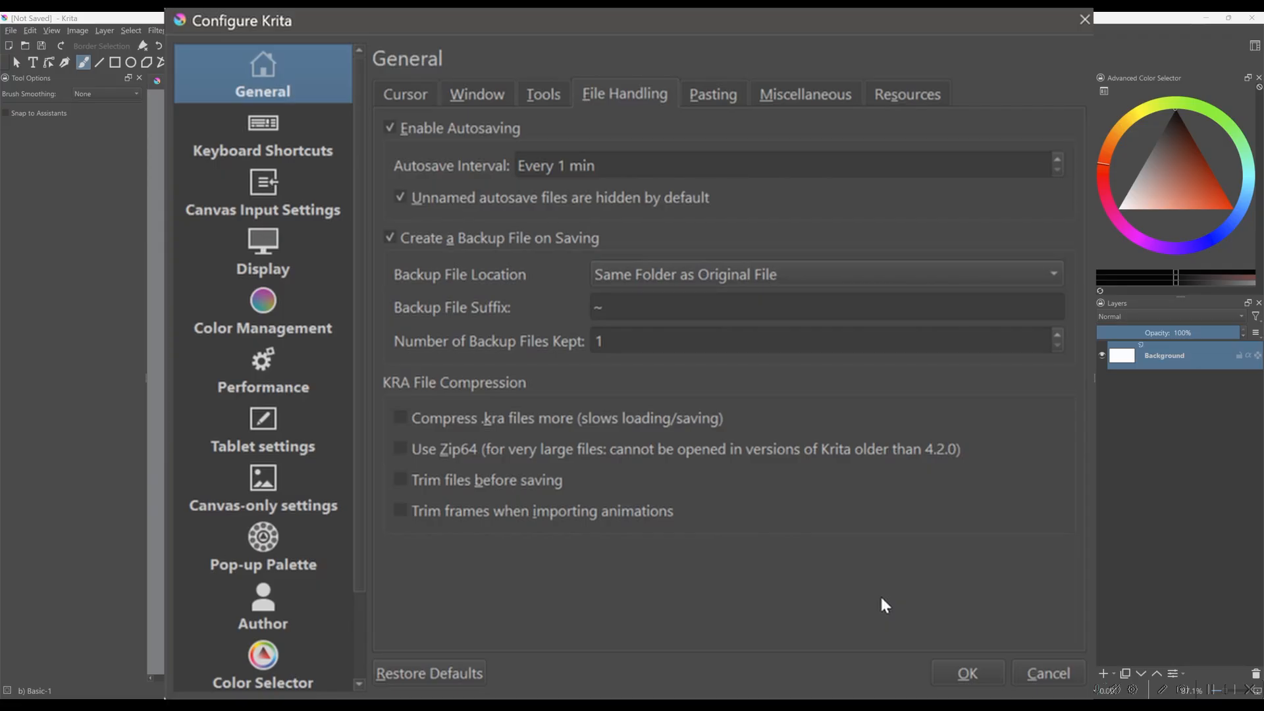
mouse_move(1019, 117)
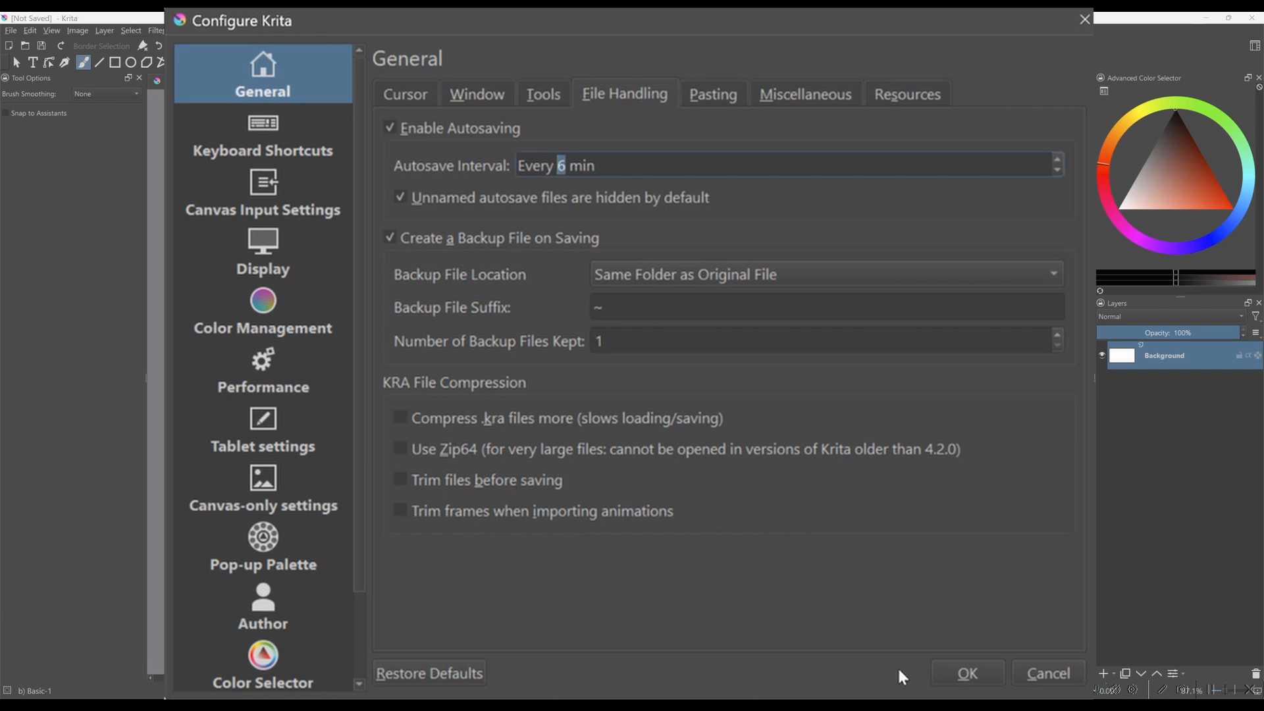
mouse_move(861, 677)
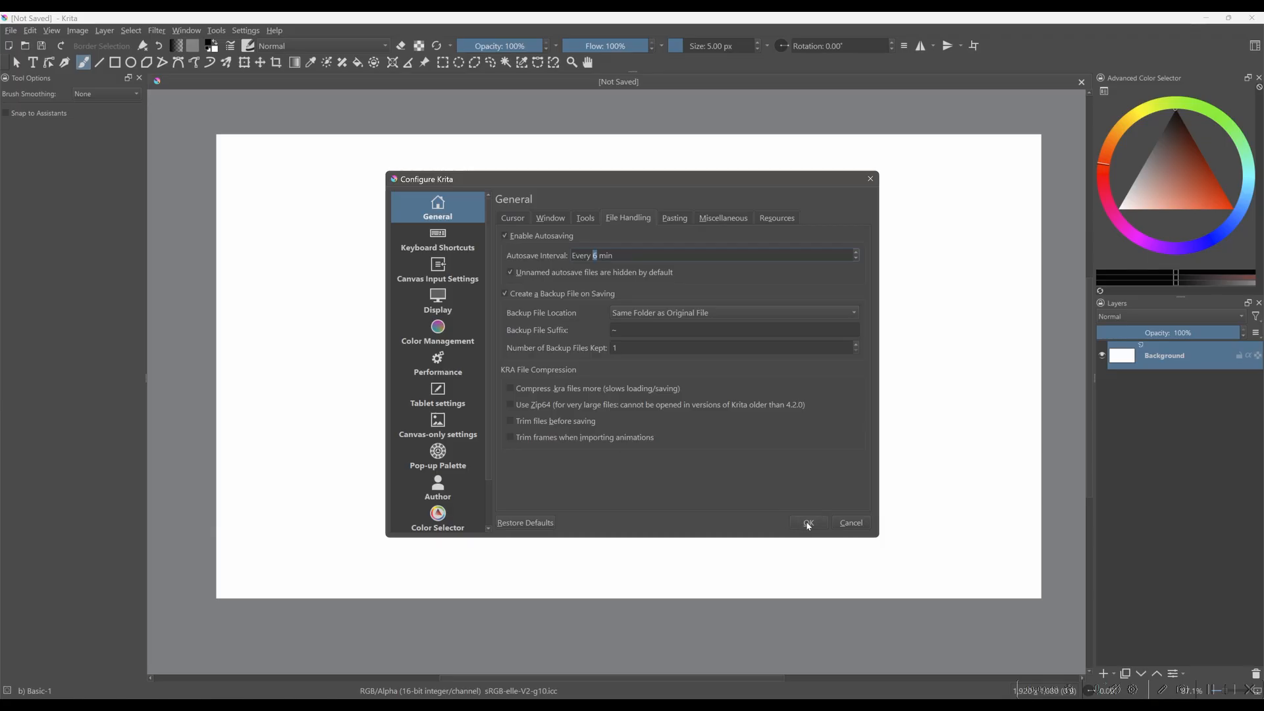
click(808, 523)
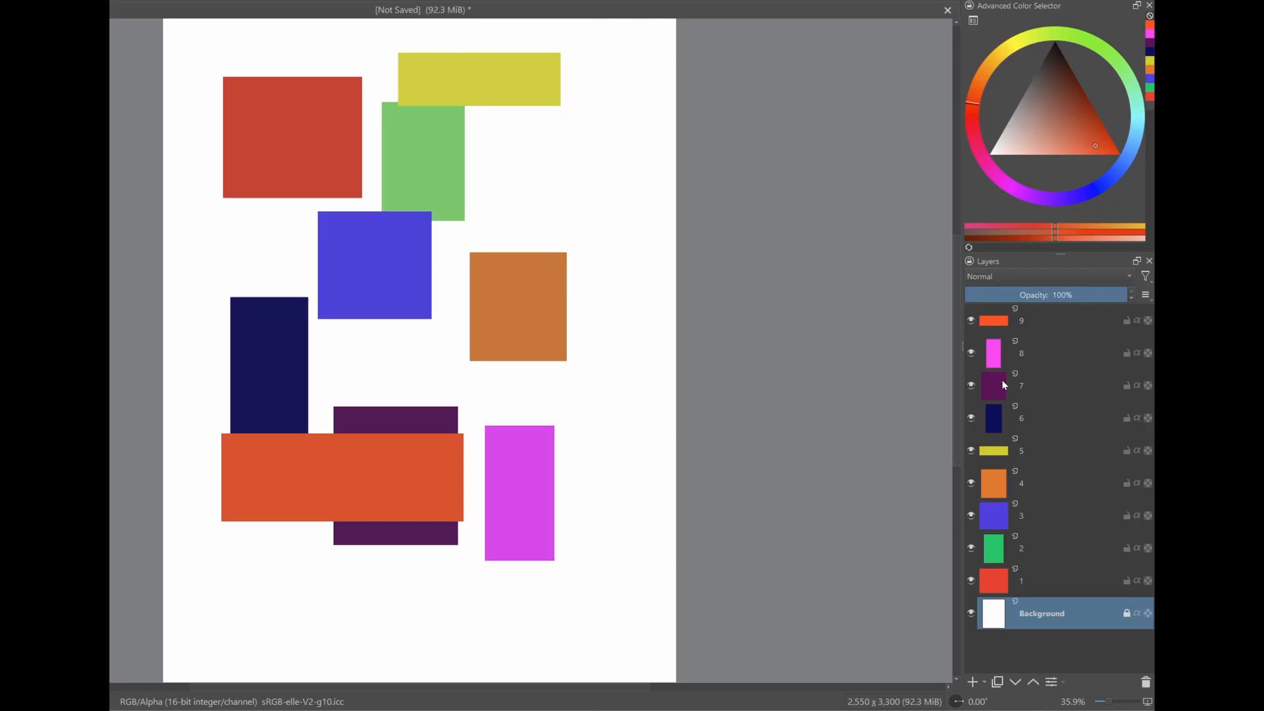
mouse_move(1037, 487)
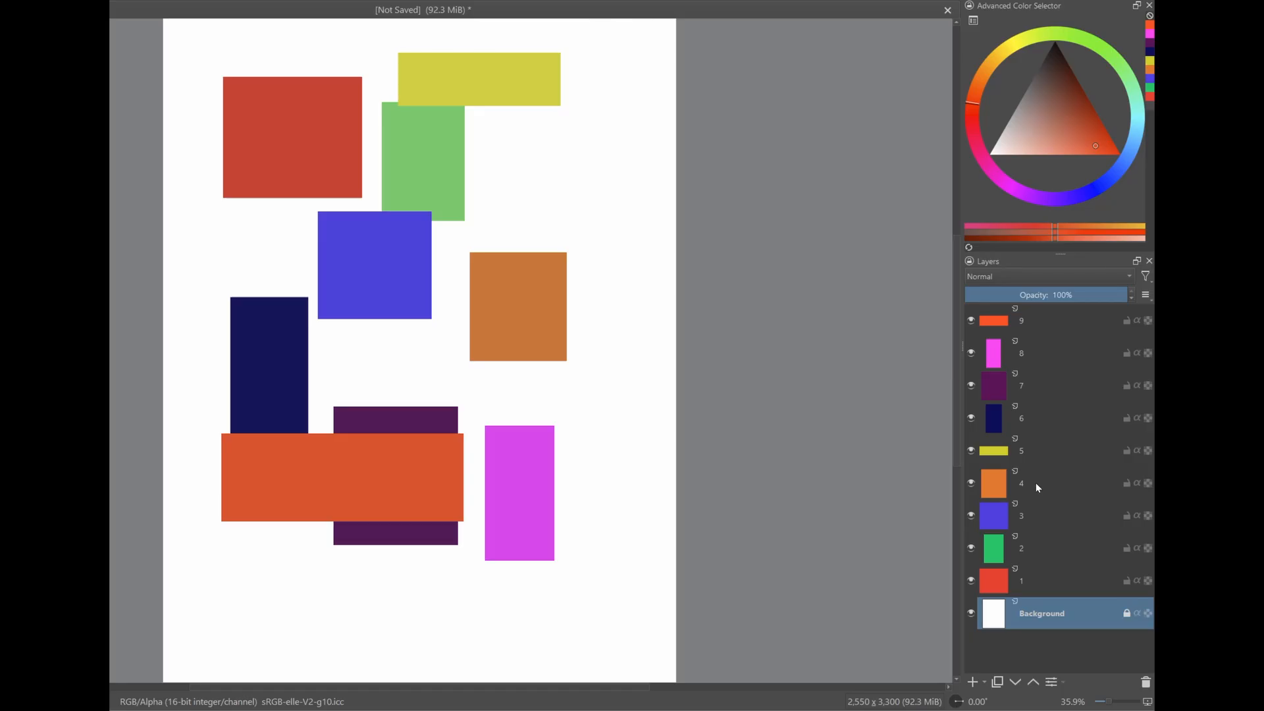
Step: Select several coloured rectangle layers and merge them into one layer
click(1035, 483)
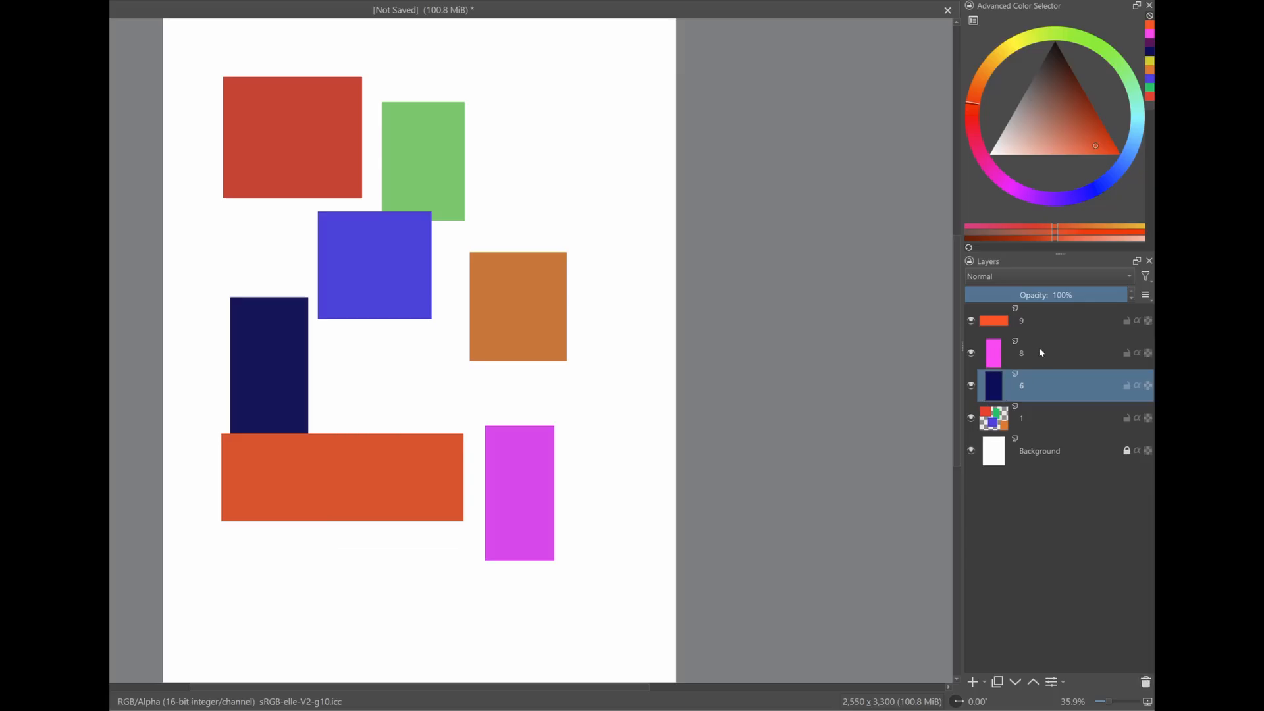
click(1044, 320)
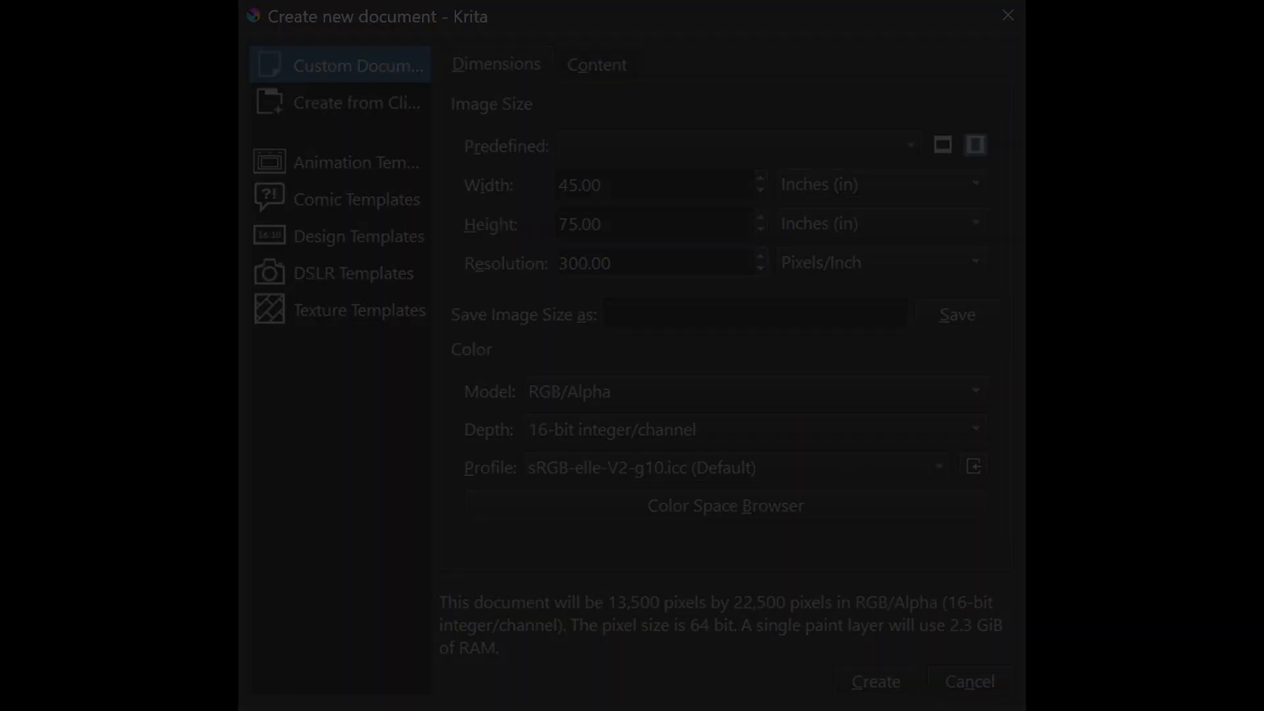
Step: Set the 45×75-inch document's resolution to 600 ppi, giving a 27,000 × 45,000 px canvas
text(600.00)
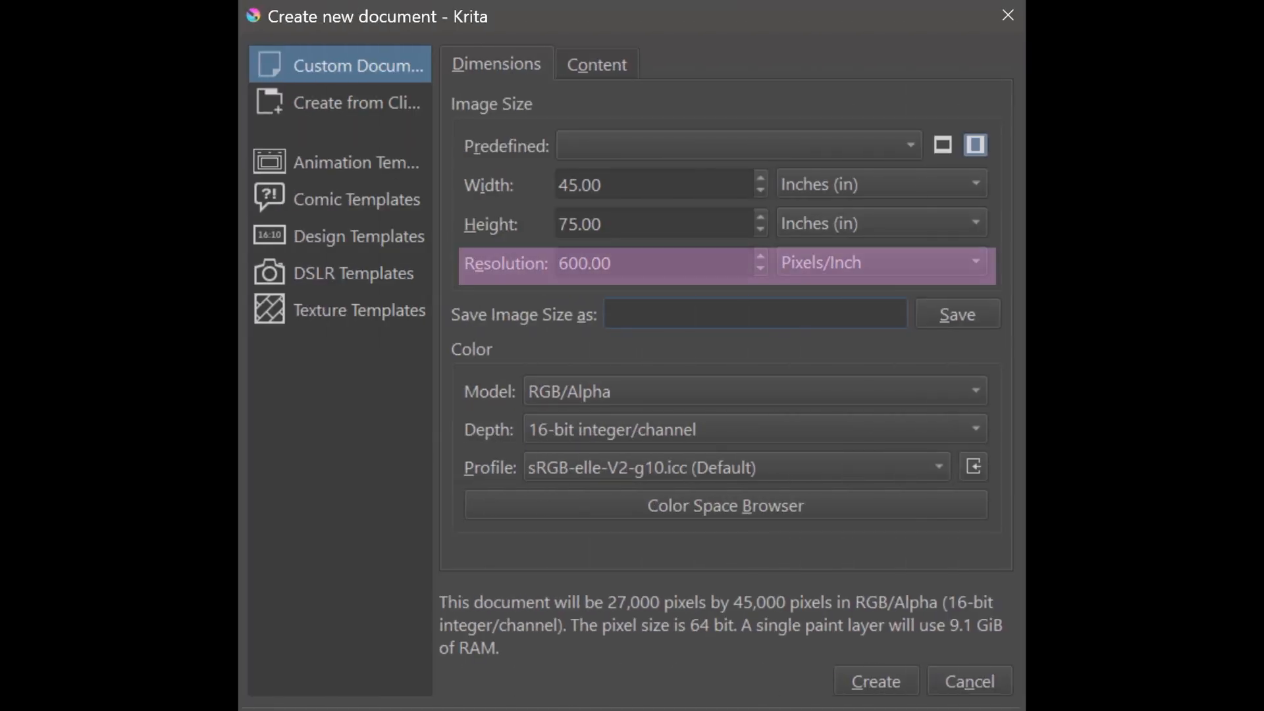